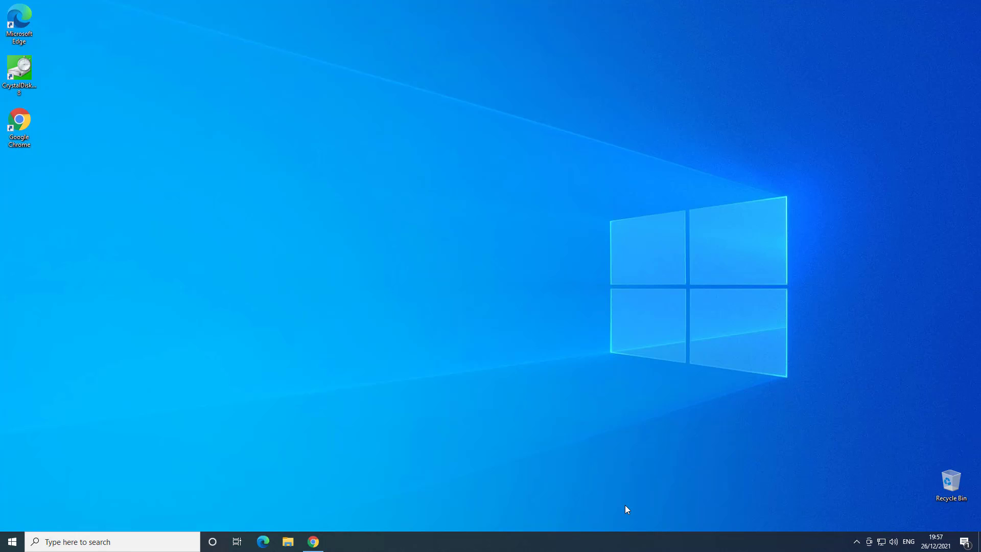
{"action": "mouse_move", "coordinate": [609, 487]}
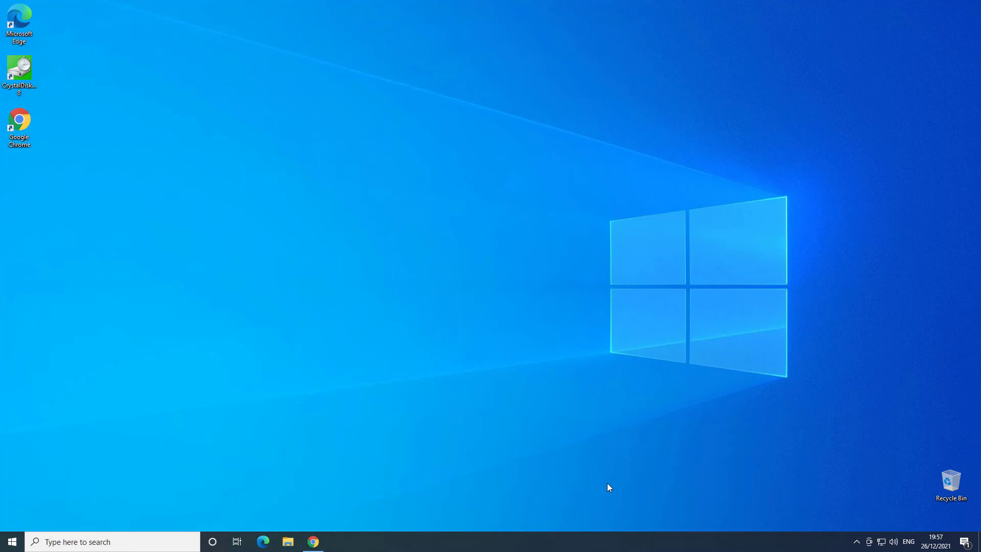
{"action": "mouse_move", "coordinate": [602, 481]}
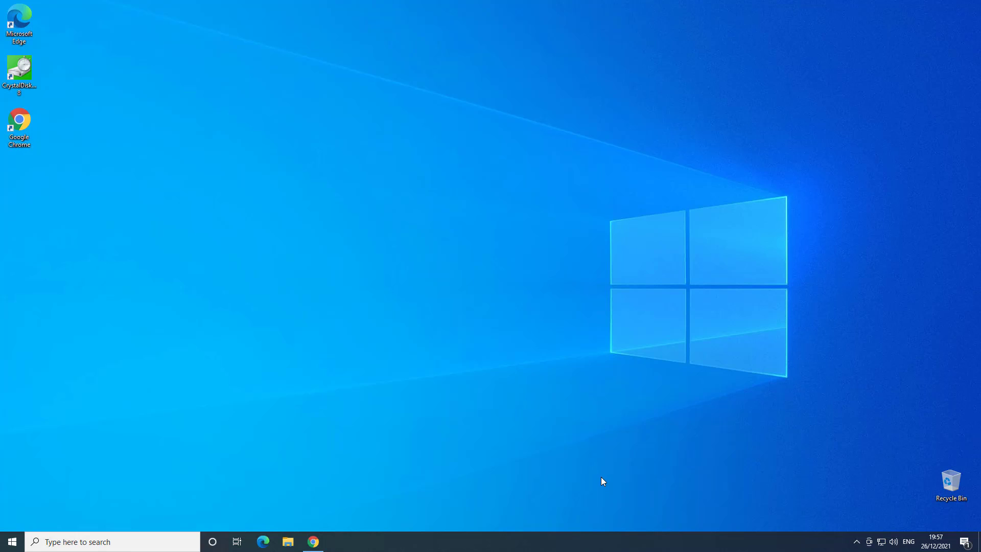
{"action": "mouse_move", "coordinate": [598, 478]}
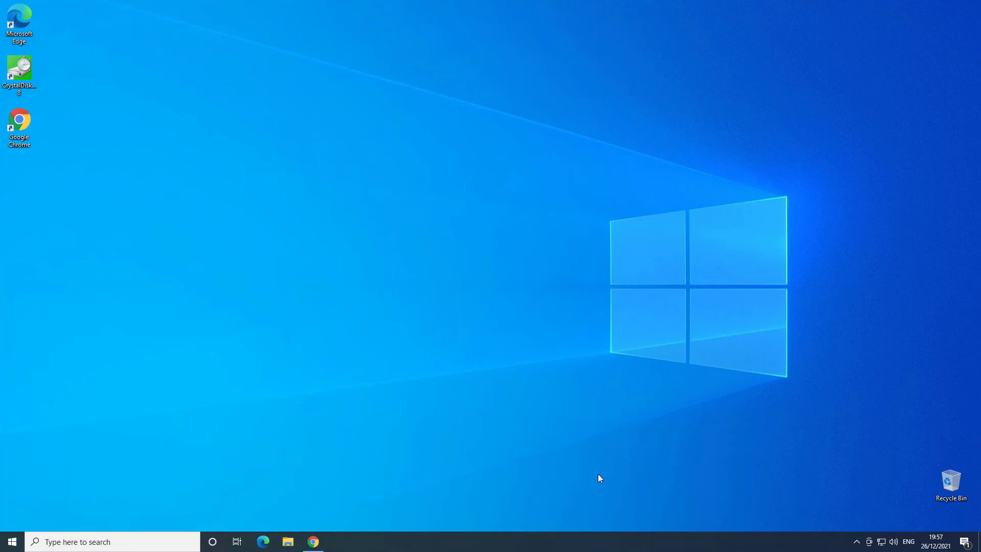
{"action": "mouse_move", "coordinate": [570, 451]}
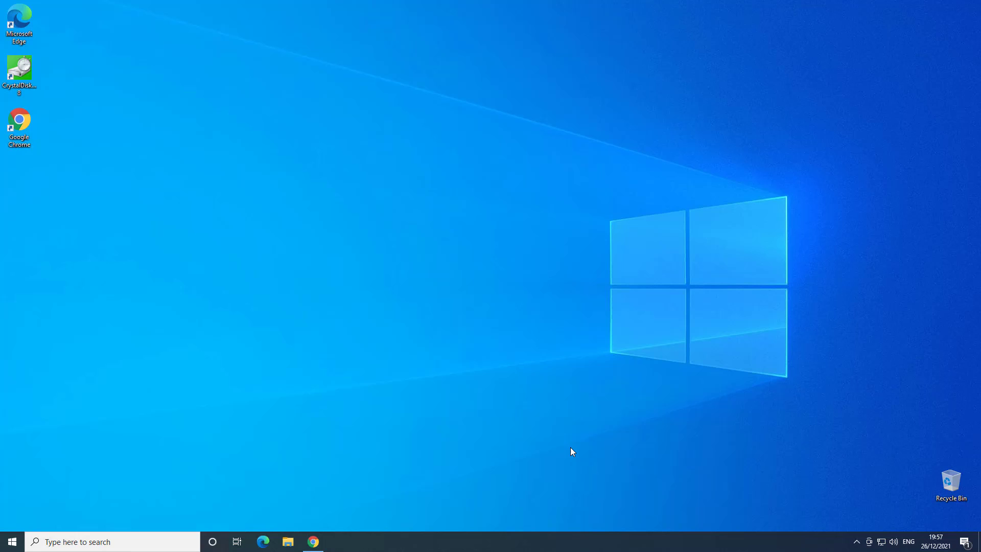
{"action": "mouse_move", "coordinate": [504, 444]}
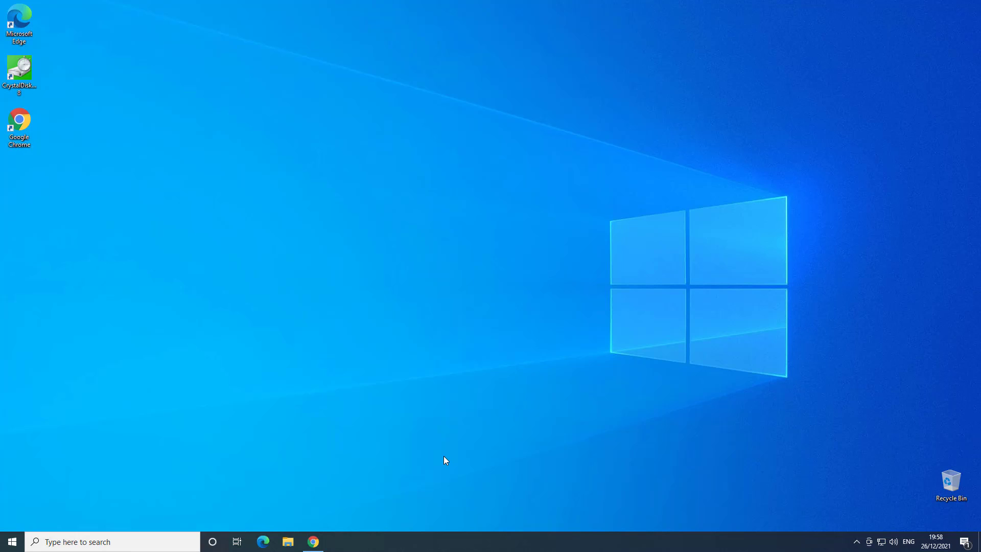
{"action": "mouse_move", "coordinate": [313, 534]}
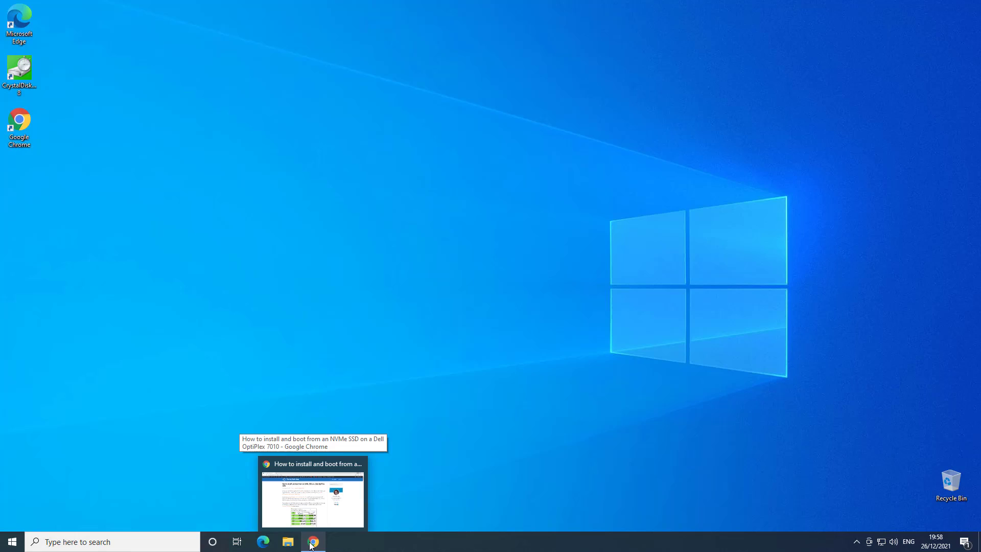
Restore the tachytelic.net guide and read down through the hardware list to the required drivers section.
{"action": "left_click", "coordinate": [313, 541]}
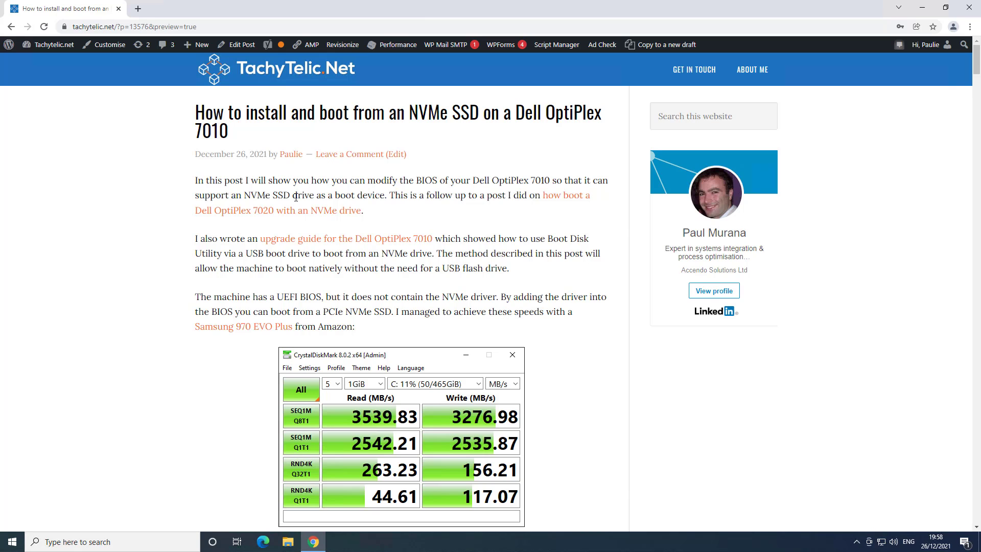
{"action": "mouse_move", "coordinate": [284, 238]}
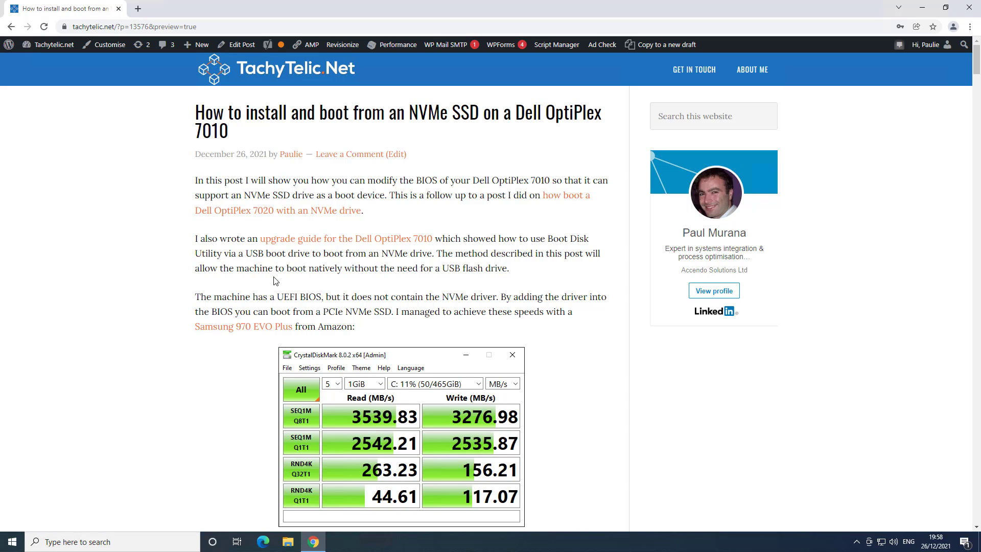
{"action": "scroll", "scroll_direction": "down", "scroll_amount": 3}
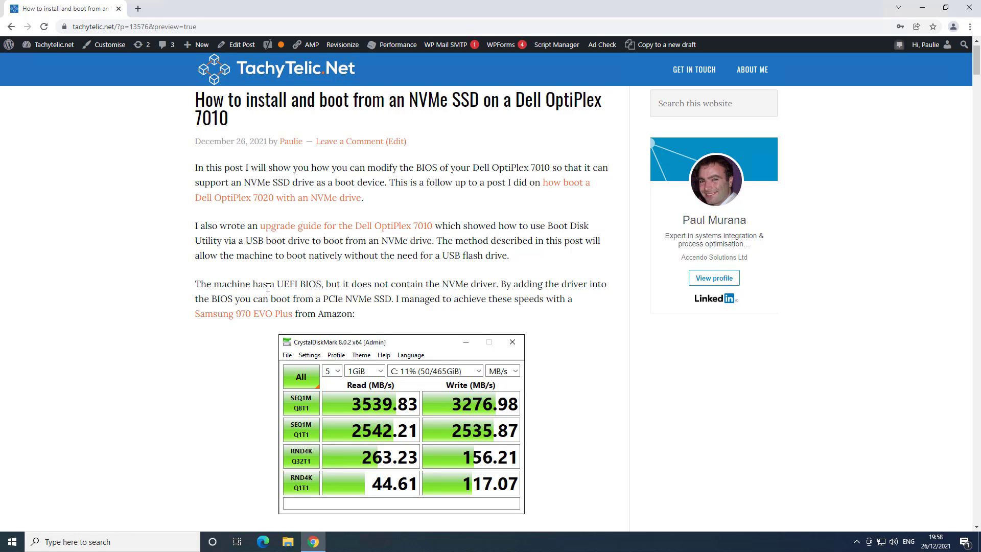
{"action": "scroll", "scroll_direction": "down", "scroll_amount": 3}
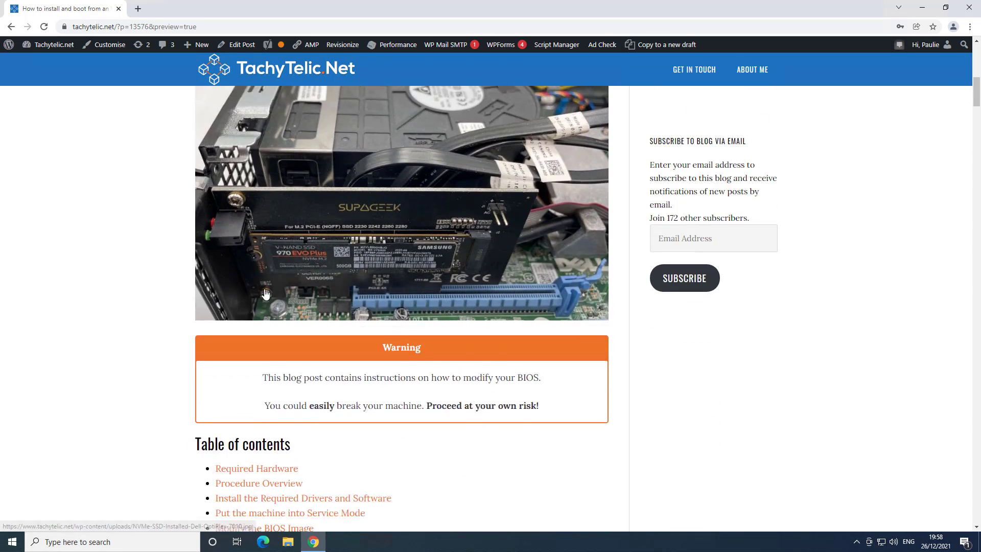
{"action": "scroll", "scroll_direction": "down", "scroll_amount": 3}
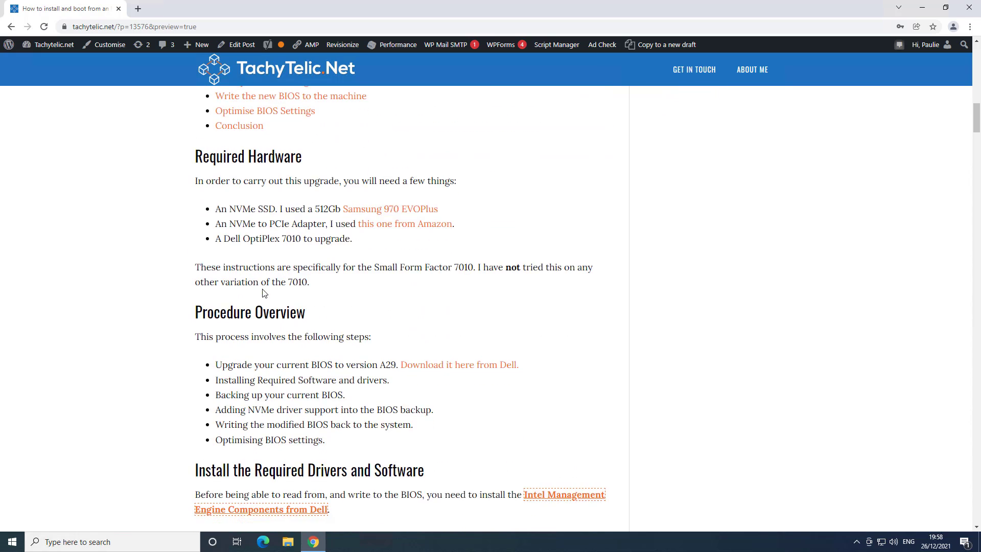
{"action": "scroll", "scroll_direction": "down", "scroll_amount": 3}
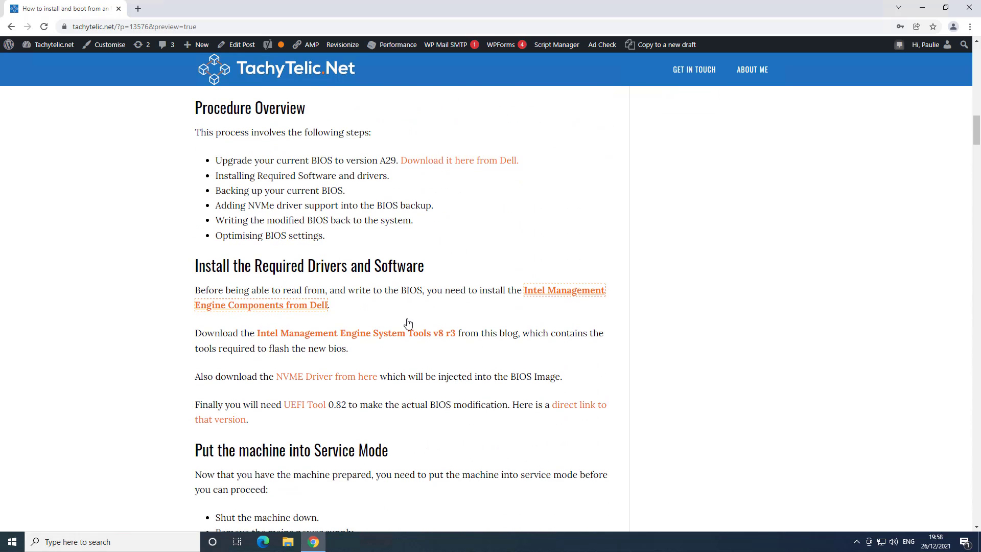
{"action": "scroll", "scroll_direction": "down", "scroll_amount": 3}
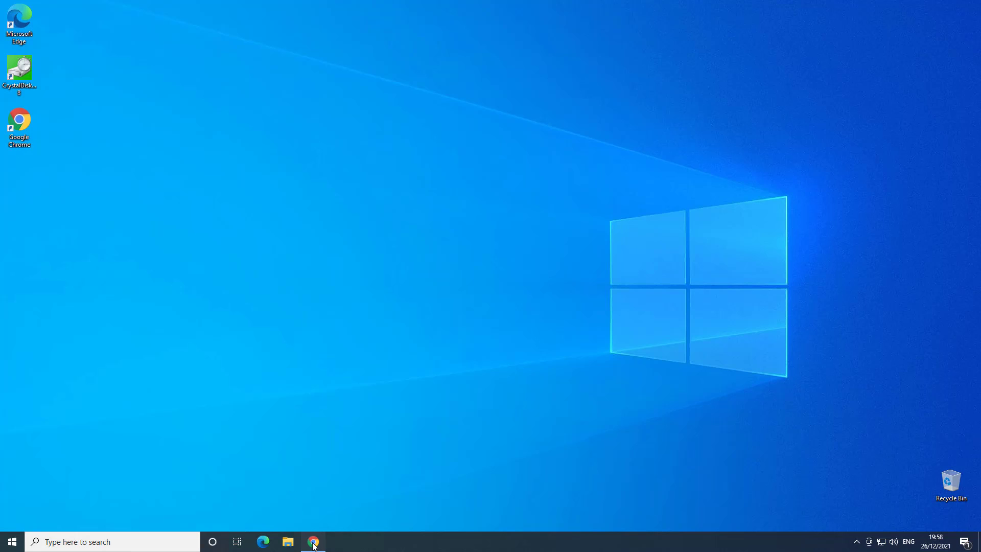
Download the Intel Management Engine Components from the Dell link, approve UAC and start the install.
{"action": "left_click", "coordinate": [313, 541]}
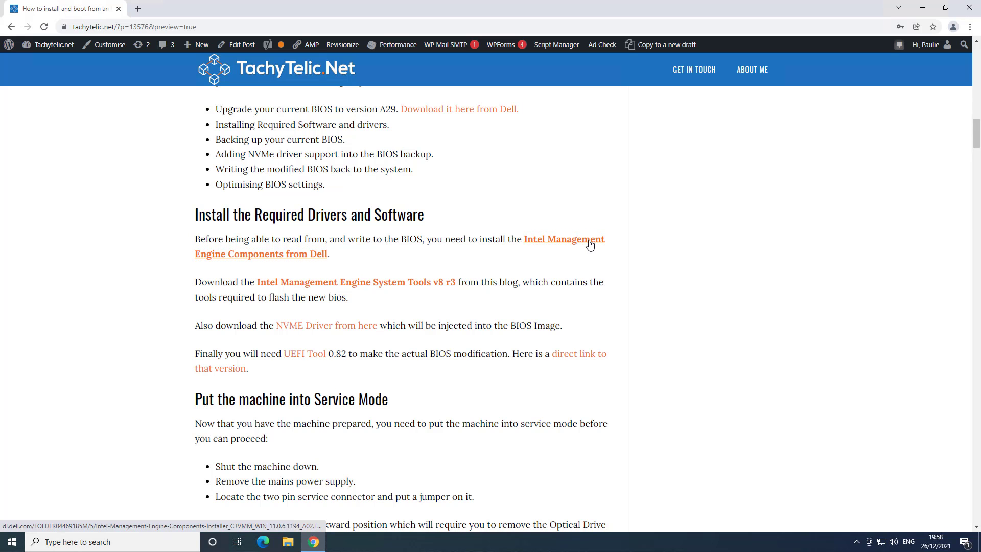
{"action": "left_click", "coordinate": [563, 239]}
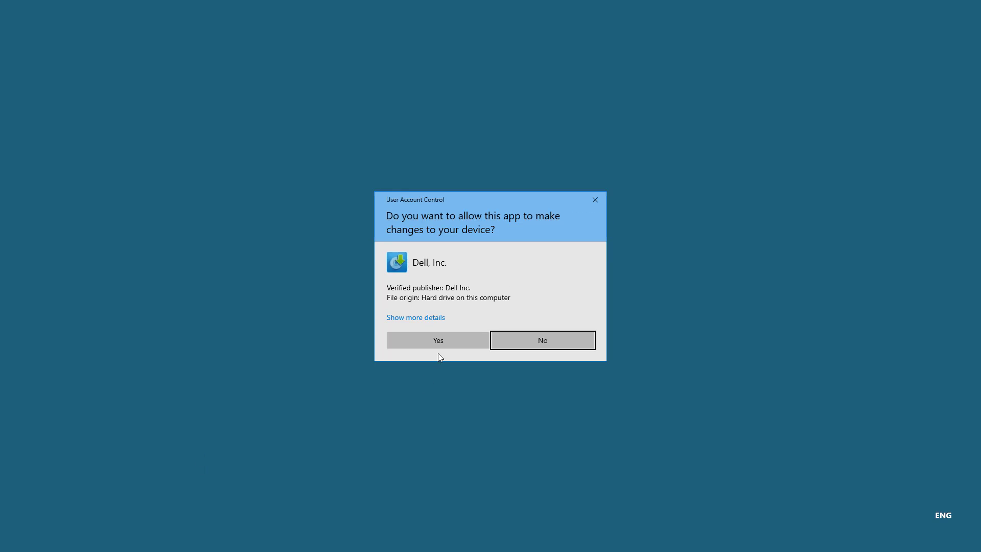
{"action": "left_click", "coordinate": [437, 339]}
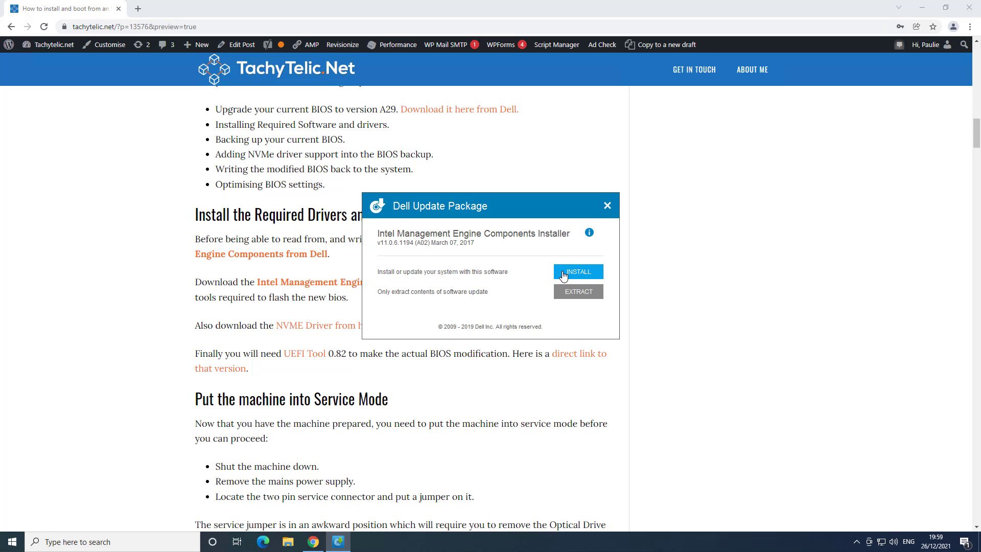
{"action": "left_click", "coordinate": [577, 271]}
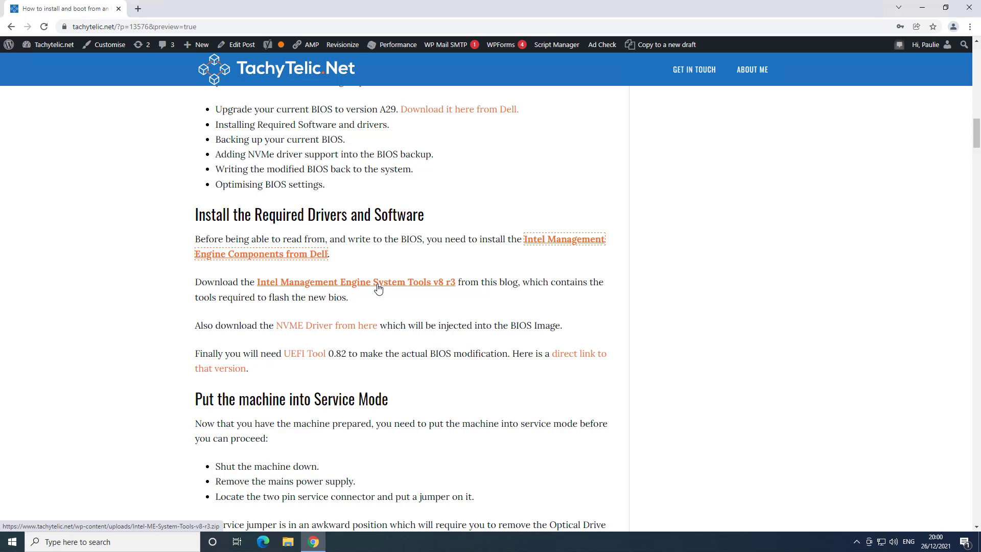
Download the ME System Tools zip and copy its Intel ME System Tools v8 r3 folder into Local Disk C.
{"action": "left_click", "coordinate": [355, 282]}
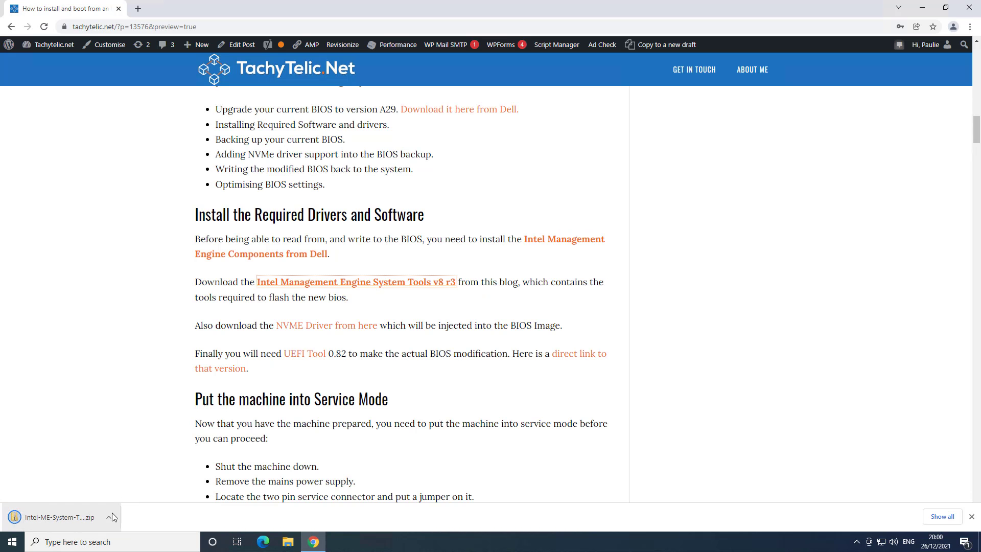
{"action": "left_click", "coordinate": [287, 541]}
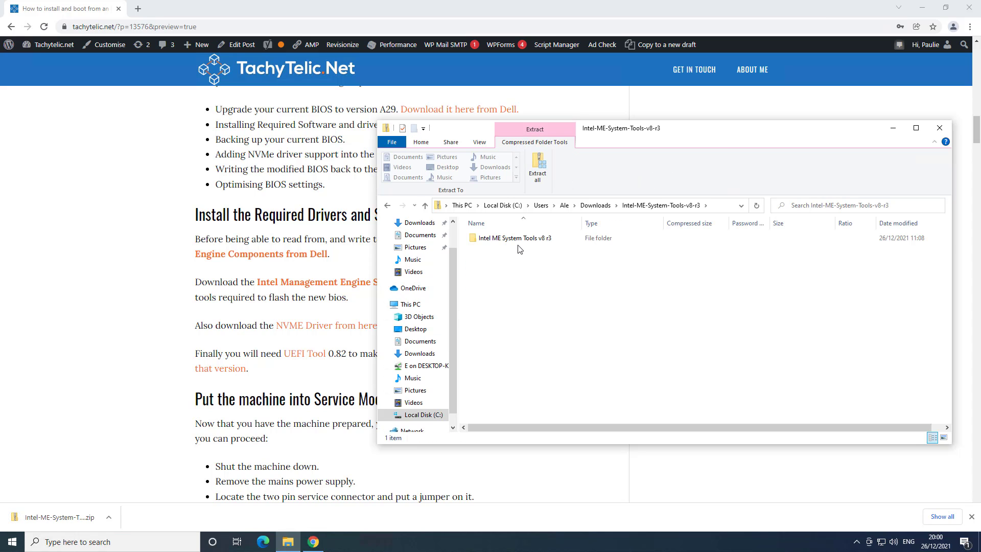
{"action": "right_click", "coordinate": [509, 238]}
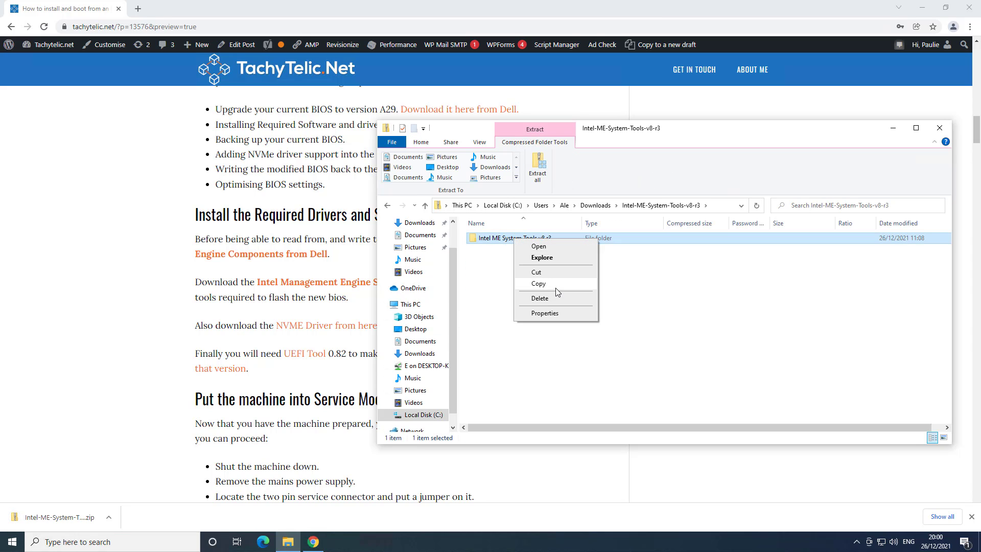
{"action": "left_click", "coordinate": [538, 282]}
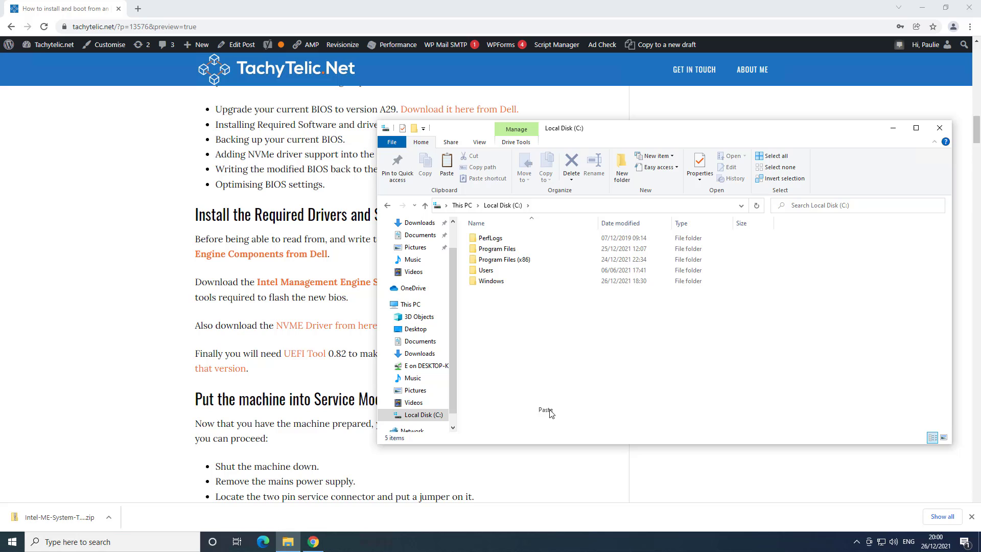
{"action": "left_click", "coordinate": [545, 411]}
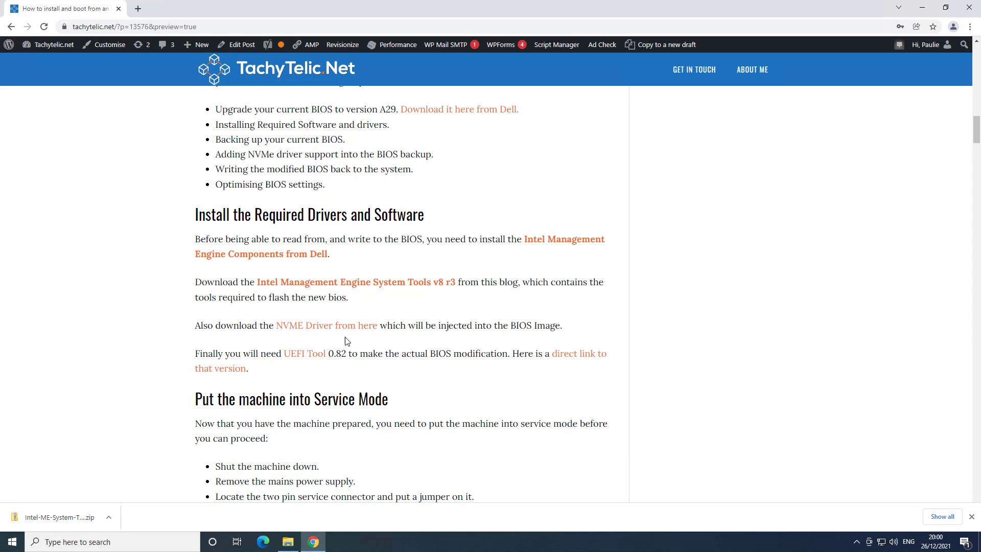
Download the NVMe driver file and the UEFITool 0.28.0 zip from the guide's links.
{"action": "left_click", "coordinate": [324, 325]}
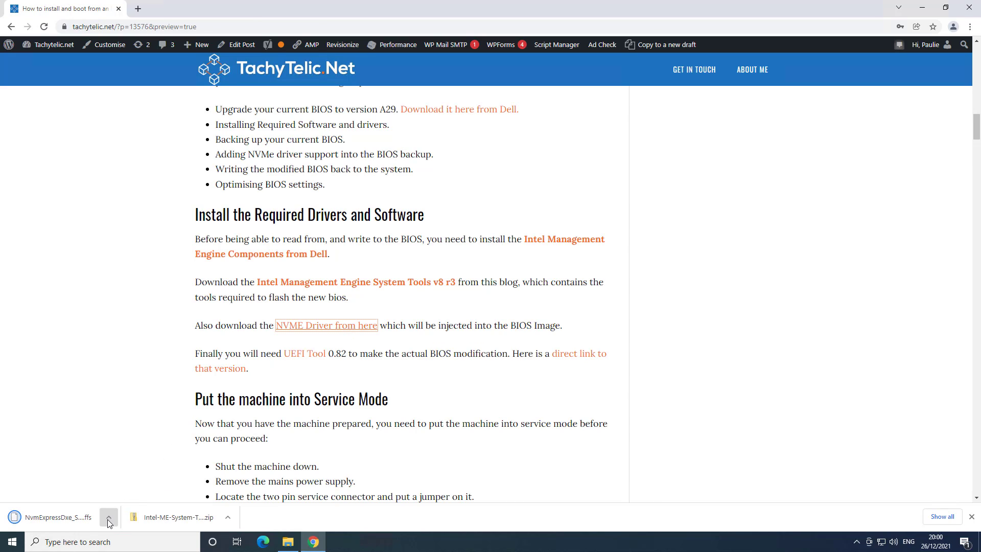
{"action": "left_click", "coordinate": [107, 516]}
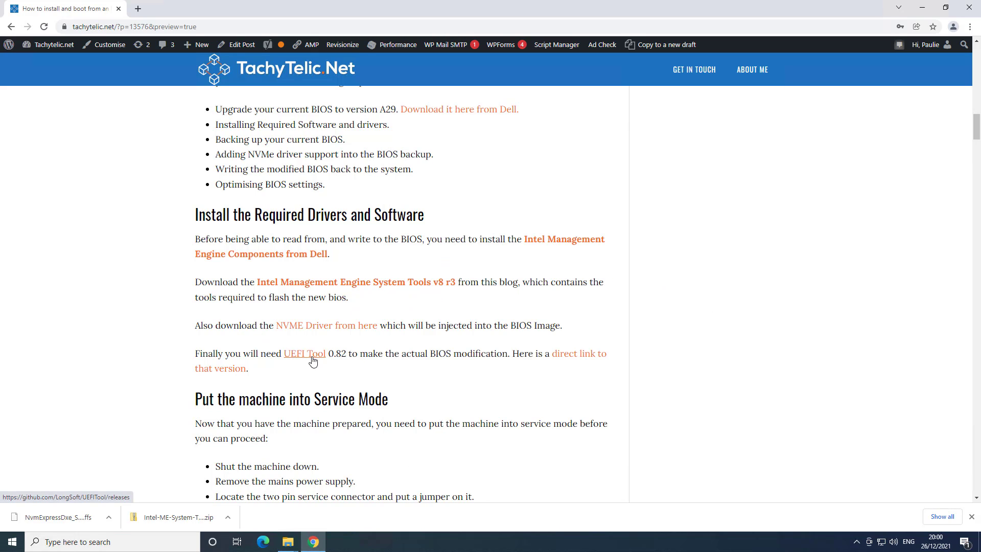
{"action": "mouse_move", "coordinate": [304, 353]}
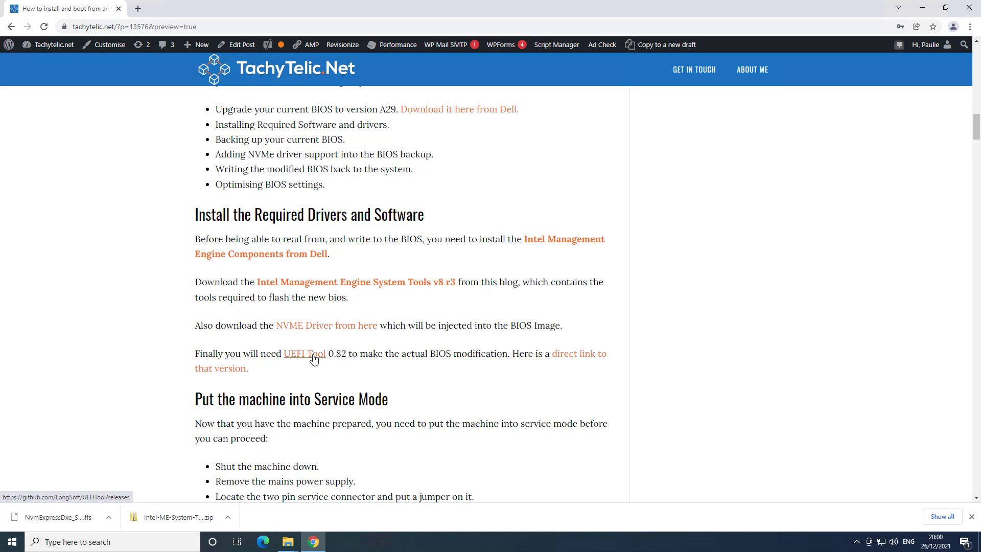
{"action": "left_click", "coordinate": [304, 354]}
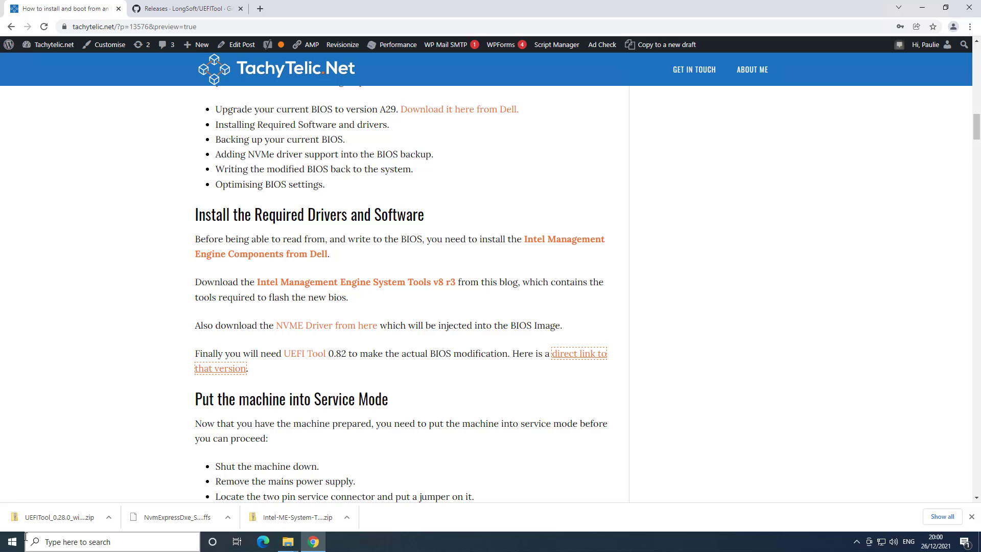
Launch Command Prompt, cd into "Intel ME System Tools v8 r3" and list its contents with dir.
{"action": "right_click", "coordinate": [10, 541]}
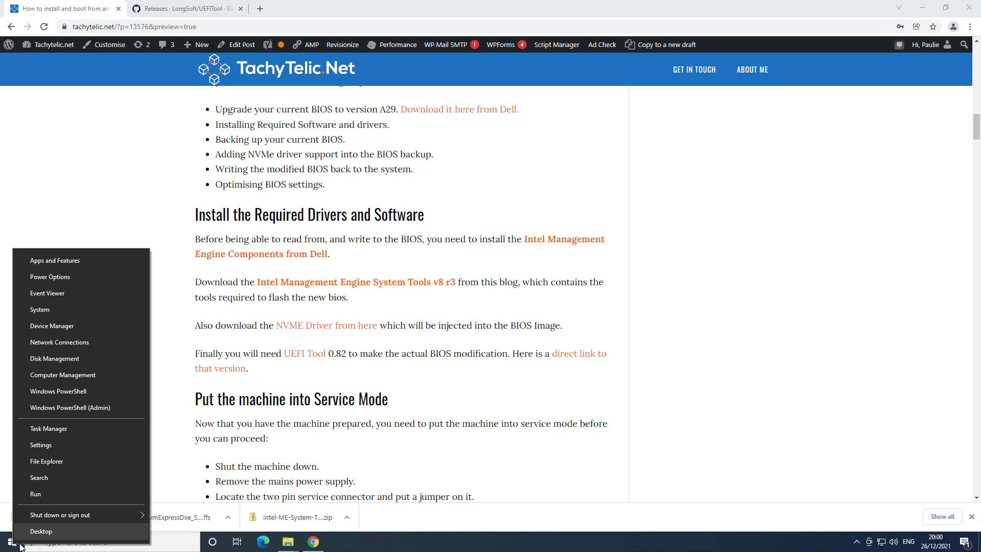
{"action": "type", "text": "cmd"}
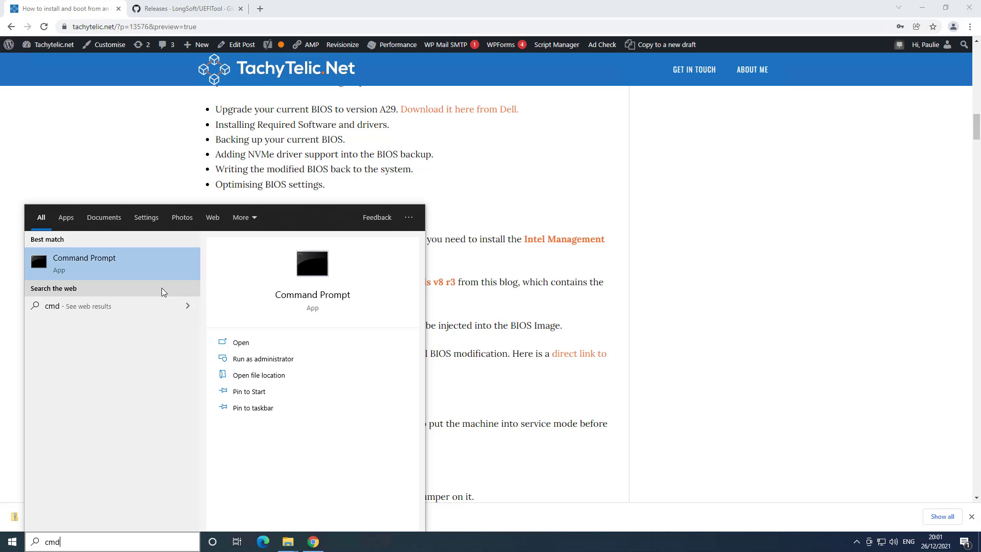
{"action": "left_click", "coordinate": [263, 358]}
{"action": "type", "text": "cd \\"}
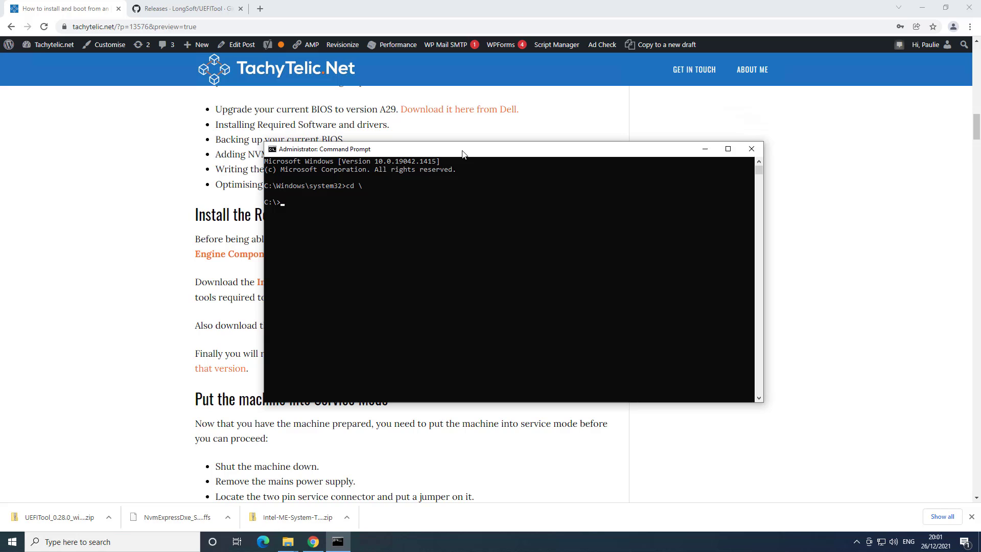
{"action": "type", "text": "cd \"Intel ME System Tools v8 r3\""}
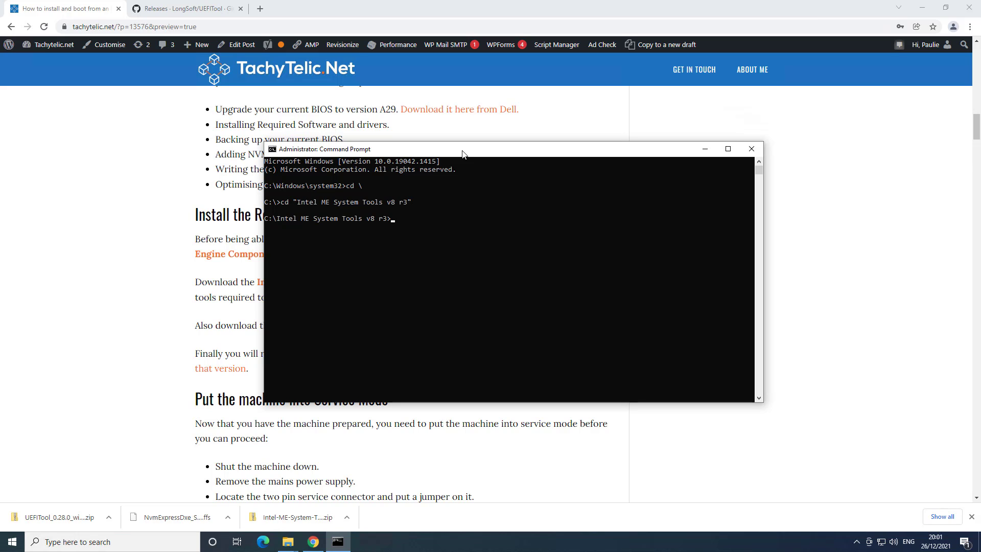
{"action": "type", "text": "dir"}
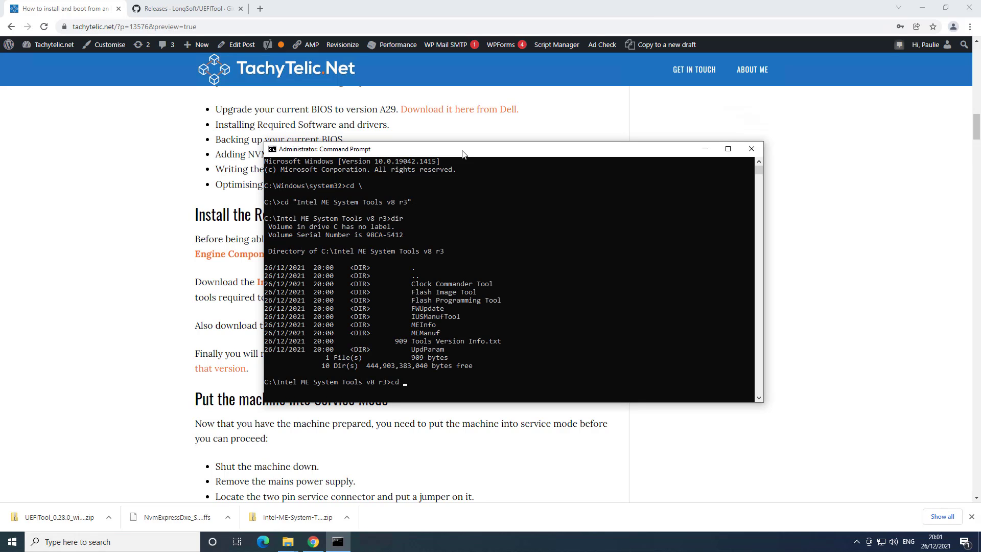
{"action": "type", "text": "fla"}
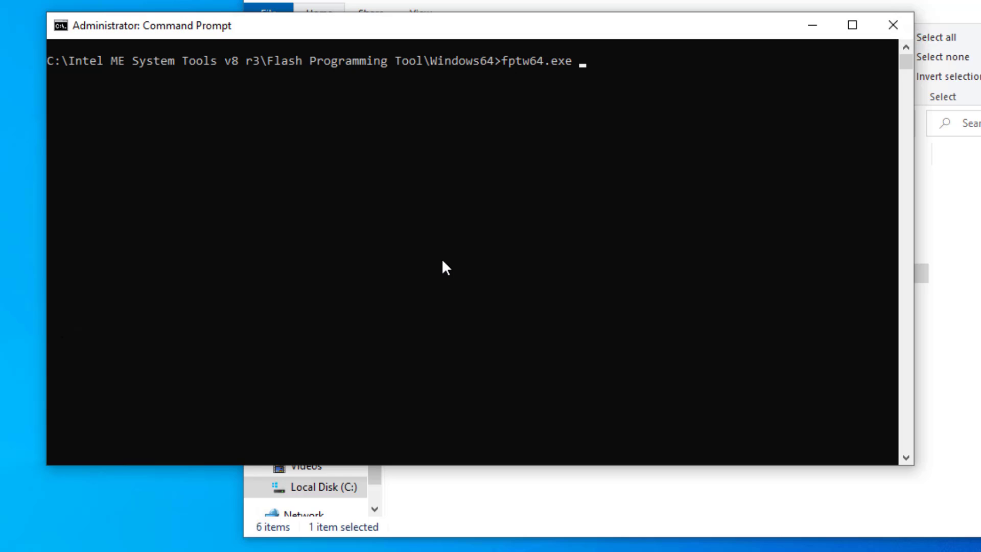
Run fptw64.exe -d backup.bin, which stops with Error 26 for missing host read access.
{"action": "type", "text": "-d"}
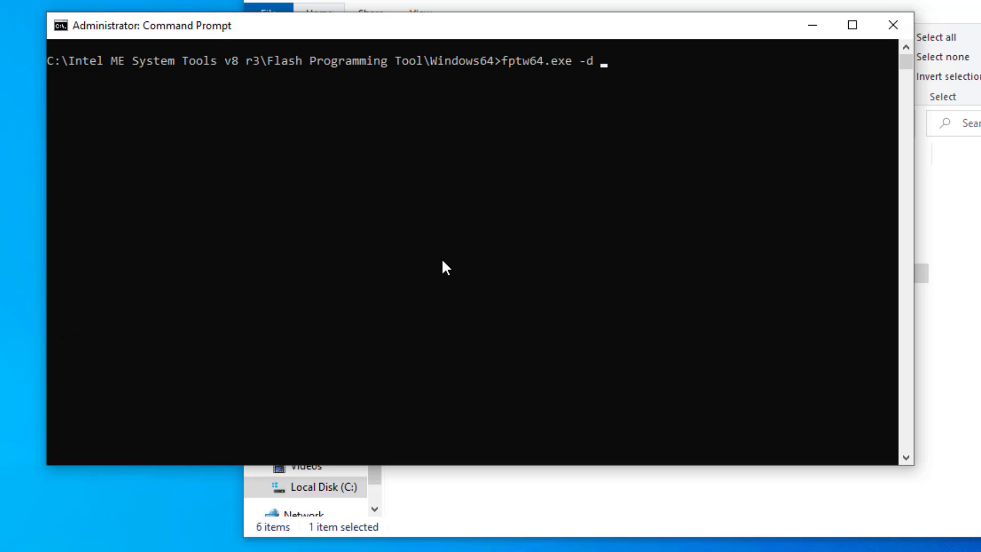
{"action": "type", "text": "backup.bin"}
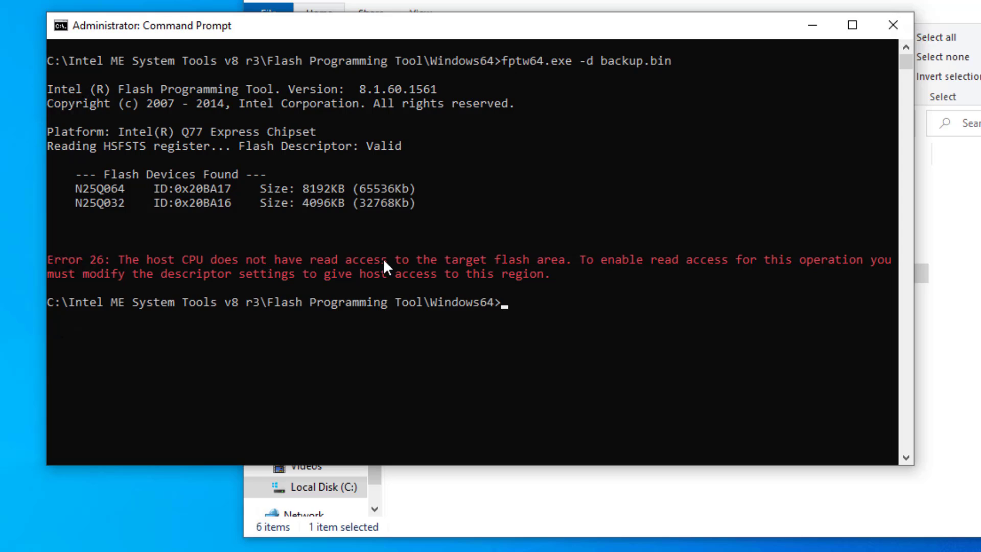
{"action": "mouse_move", "coordinate": [544, 275]}
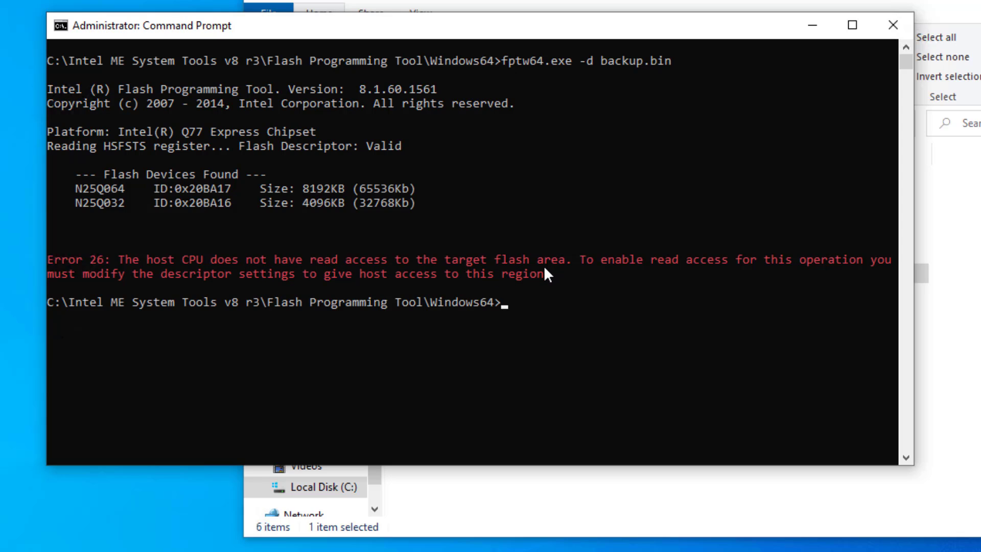
{"action": "mouse_move", "coordinate": [493, 310]}
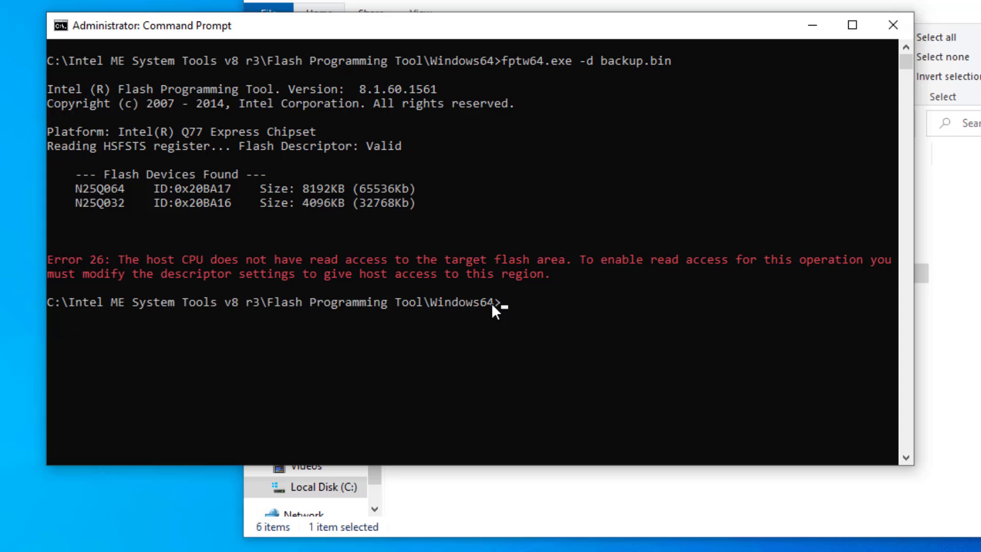
{"action": "mouse_move", "coordinate": [551, 304]}
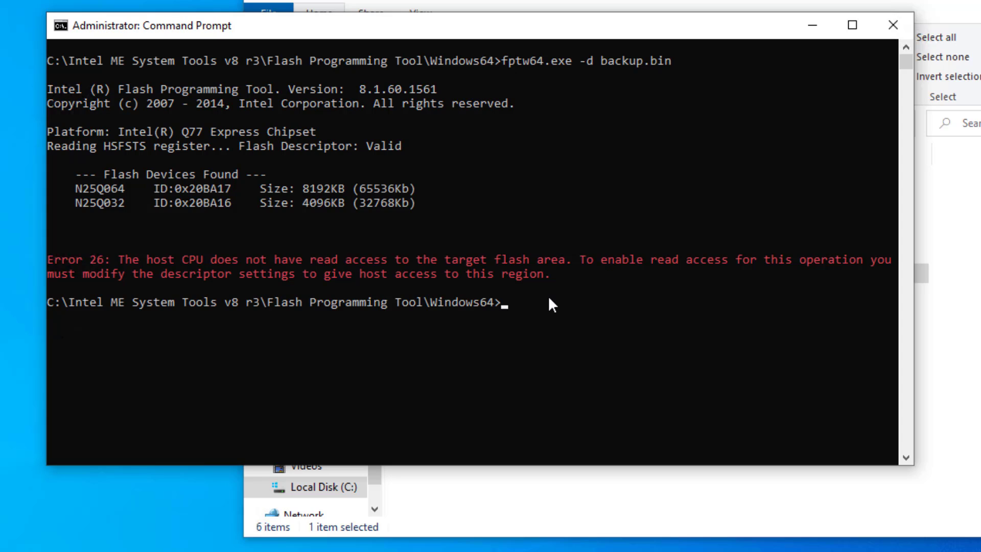
{"action": "mouse_move", "coordinate": [599, 324]}
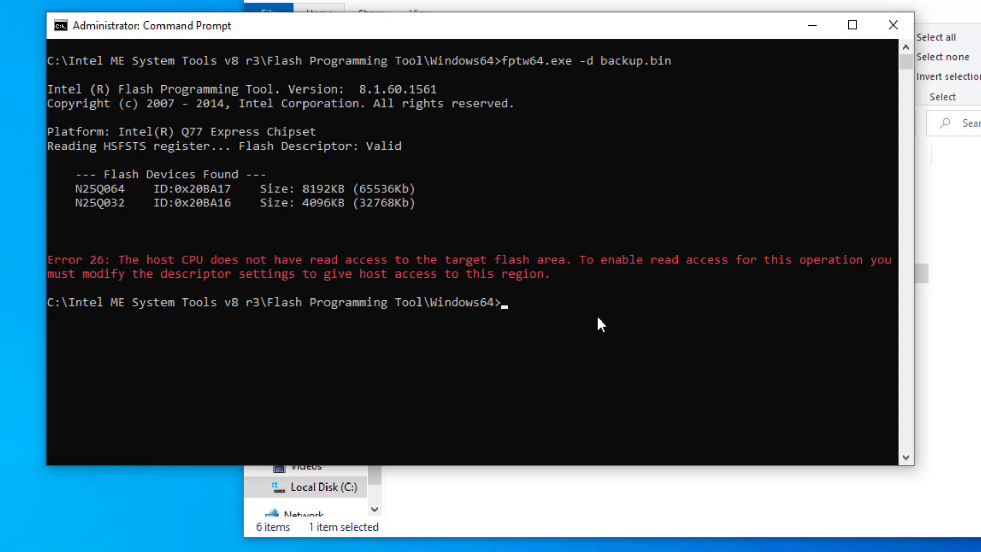
{"action": "mouse_move", "coordinate": [611, 315]}
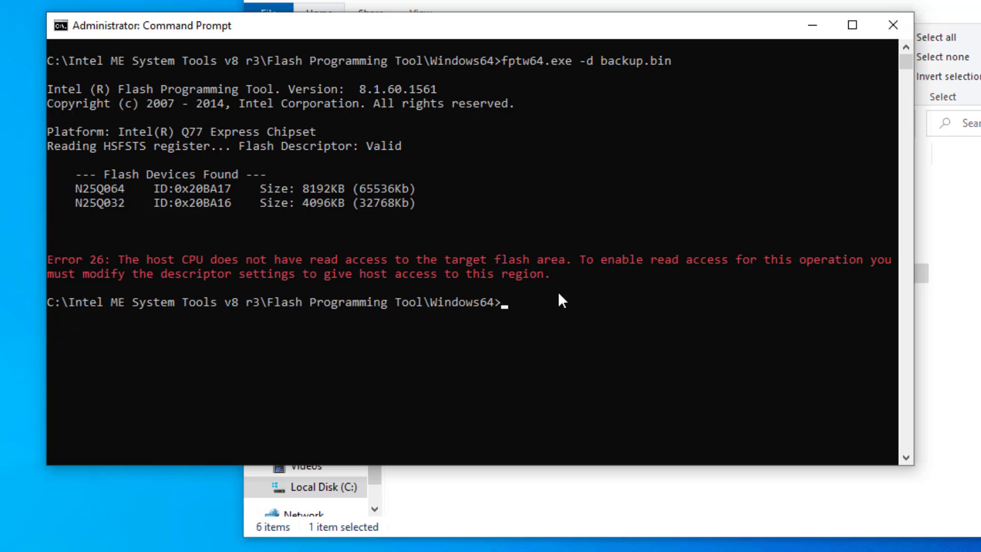
{"action": "mouse_move", "coordinate": [530, 267]}
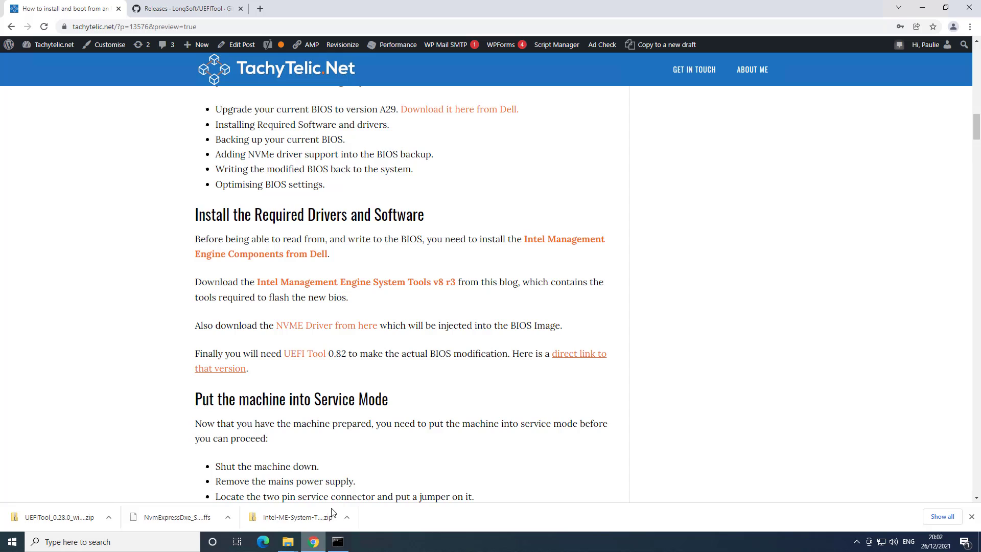
Read the Service Mode section, viewing the motherboard jumper photo, down to the Service Mode alert.
{"action": "scroll", "scroll_direction": "down", "scroll_amount": 3}
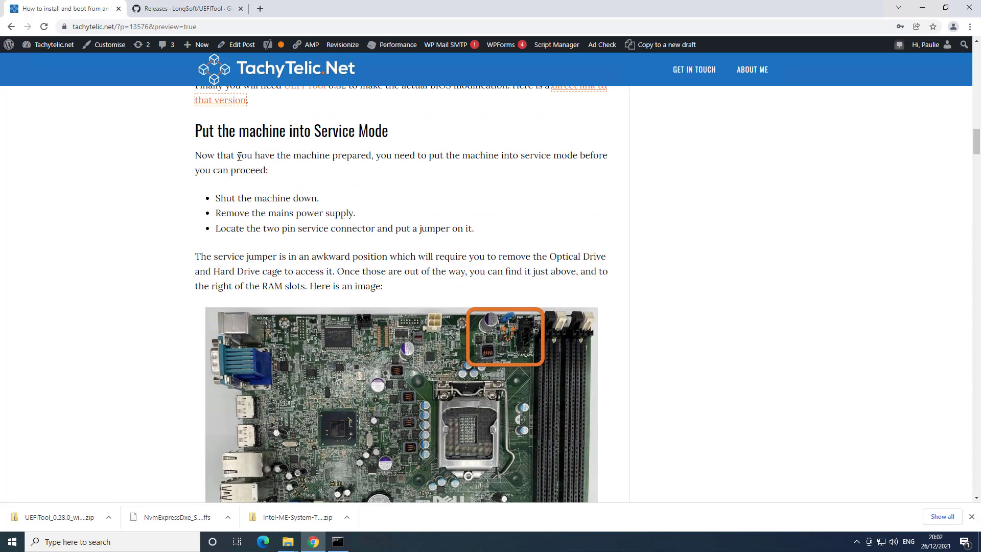
{"action": "scroll", "scroll_direction": "down", "scroll_amount": 3}
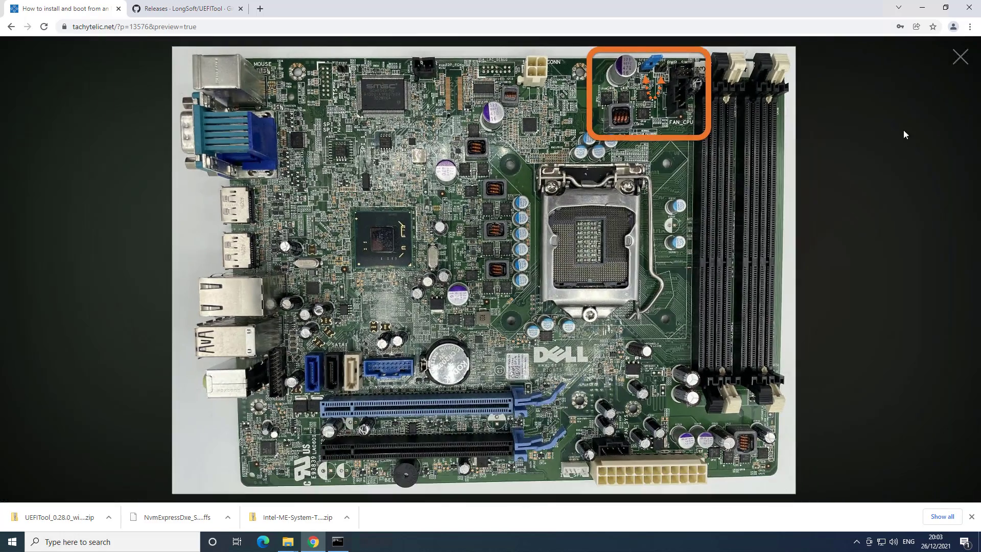
{"action": "left_click", "coordinate": [962, 57]}
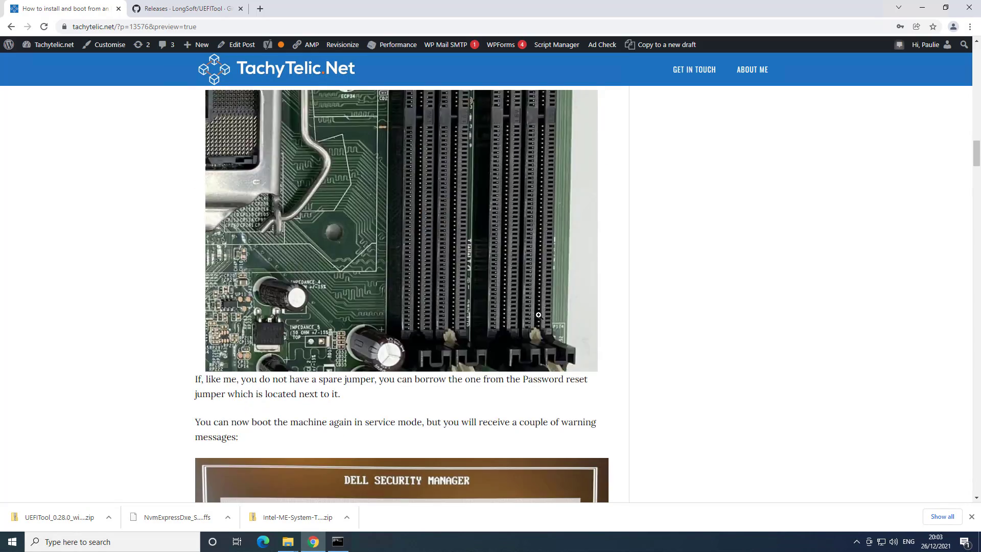
{"action": "scroll", "scroll_direction": "down", "scroll_amount": 3}
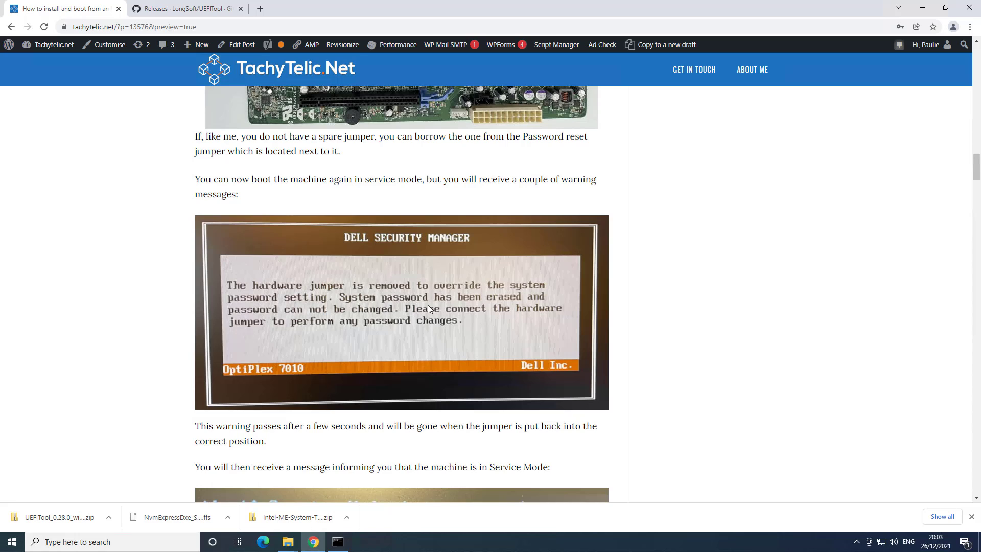
{"action": "scroll", "scroll_direction": "down", "scroll_amount": 3}
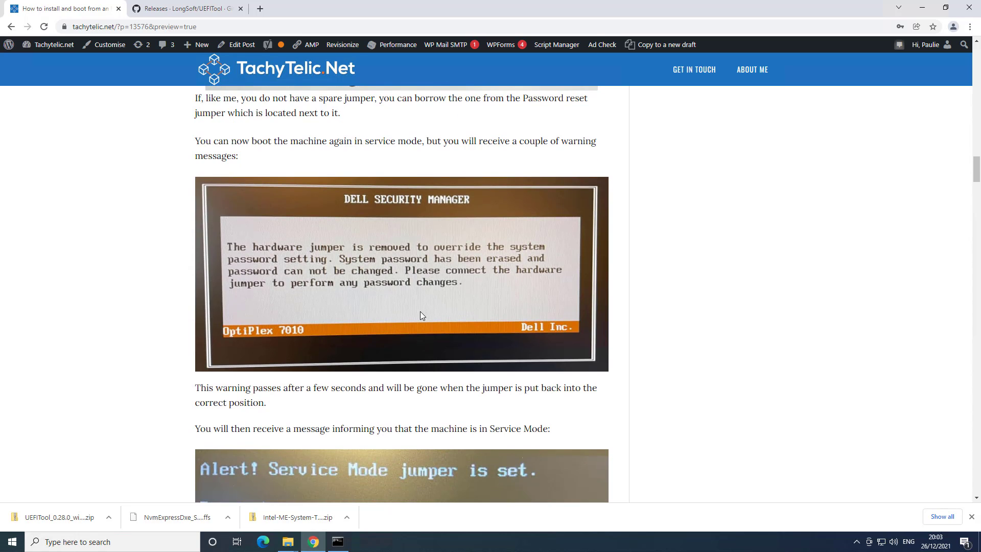
{"action": "scroll", "scroll_direction": "down", "scroll_amount": 3}
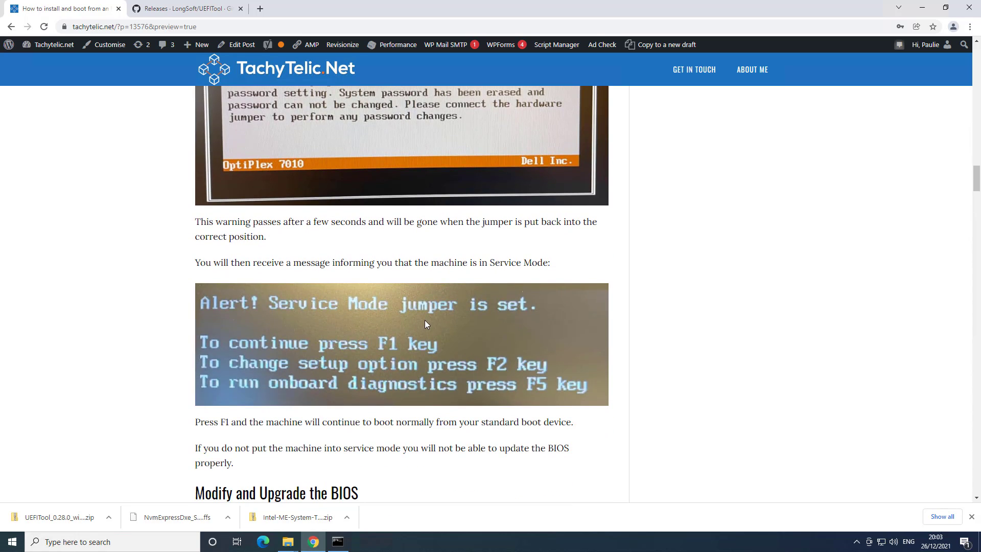
{"action": "mouse_move", "coordinate": [421, 324]}
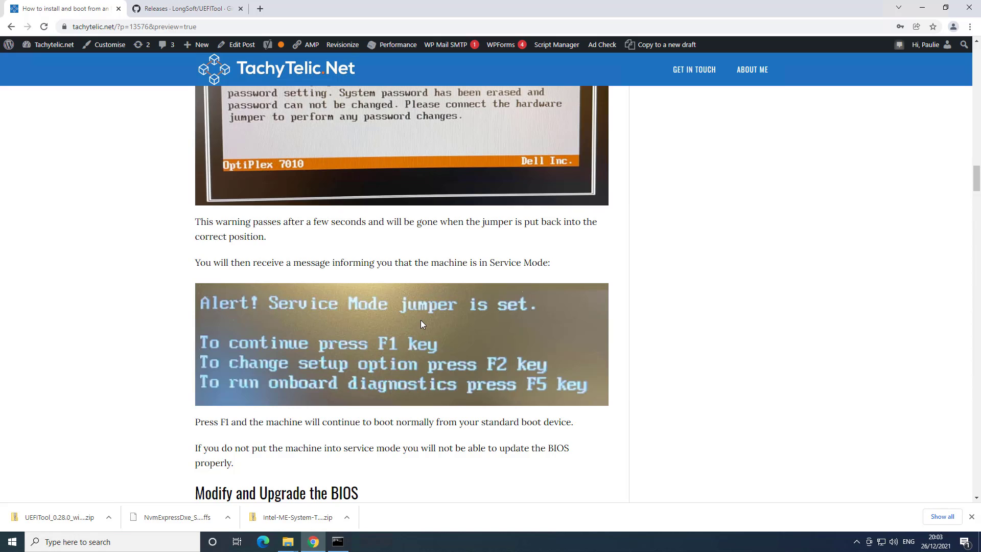
{"action": "mouse_move", "coordinate": [495, 340]}
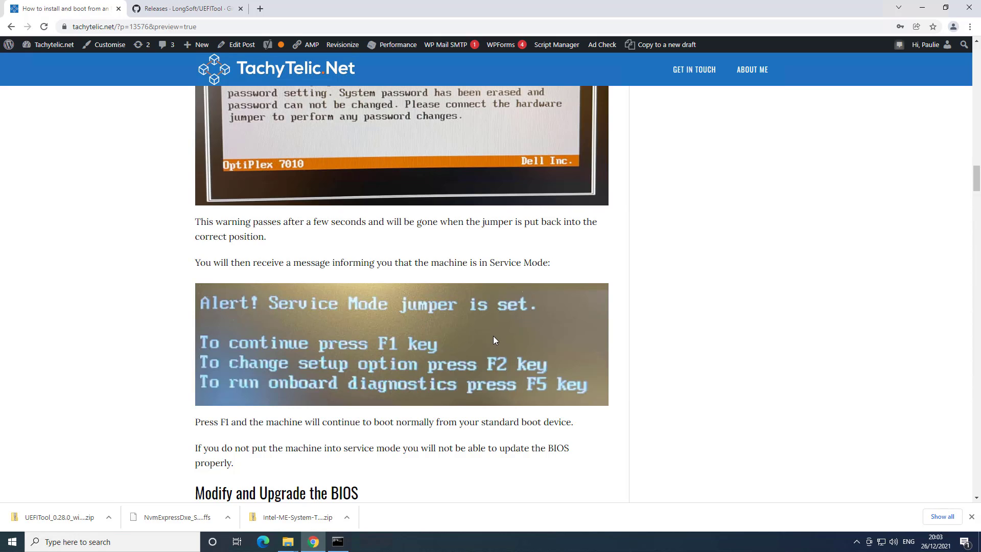
{"action": "mouse_move", "coordinate": [545, 319]}
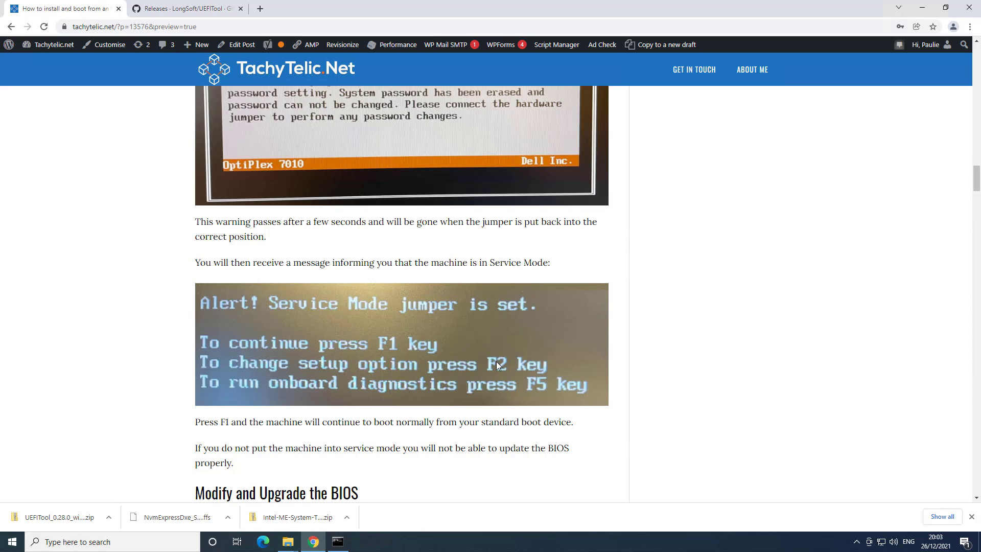
{"action": "mouse_move", "coordinate": [531, 369]}
{"action": "type", "text": "cmd"}
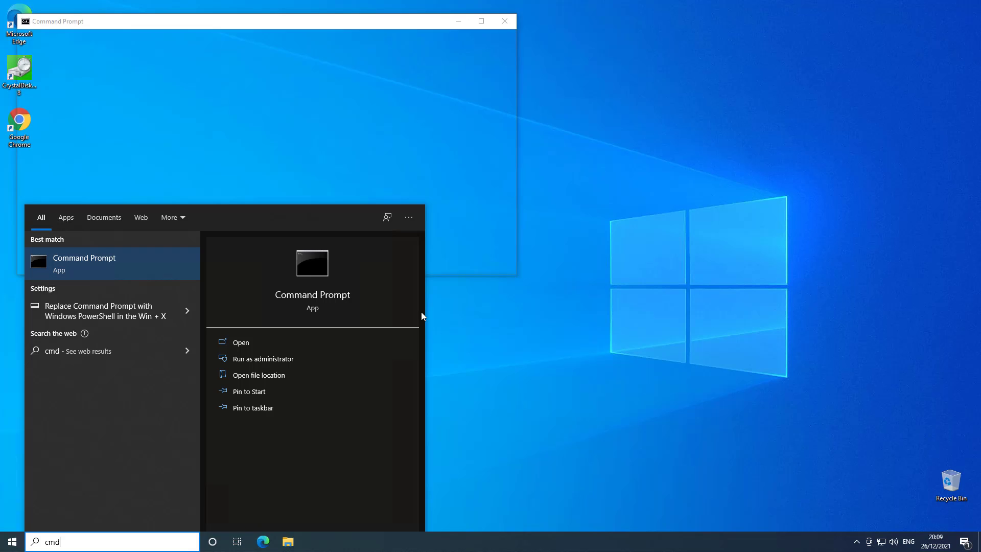
Start an administrator Command Prompt and set its font size to 24 in Properties.
{"action": "left_click", "coordinate": [262, 358]}
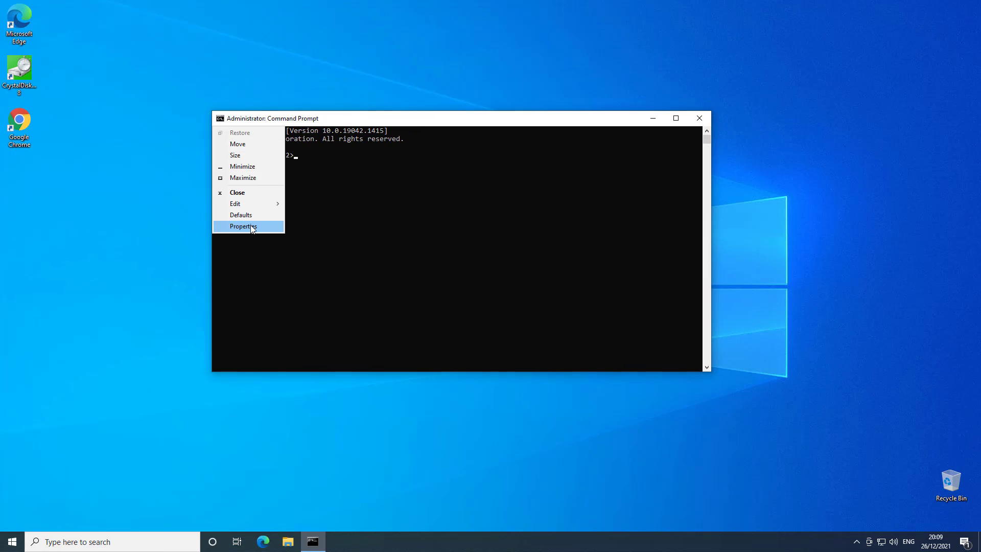
{"action": "left_click", "coordinate": [244, 225]}
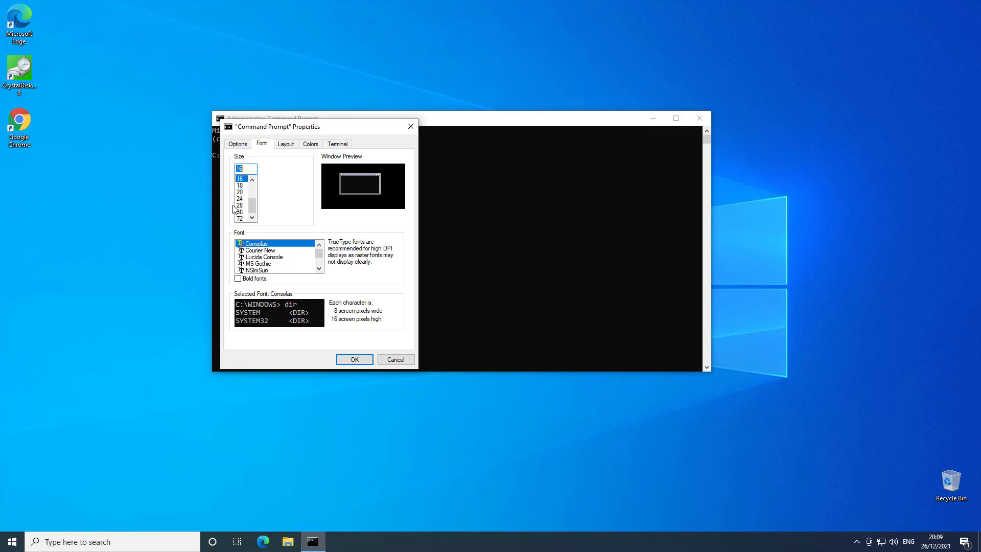
{"action": "left_click", "coordinate": [239, 201]}
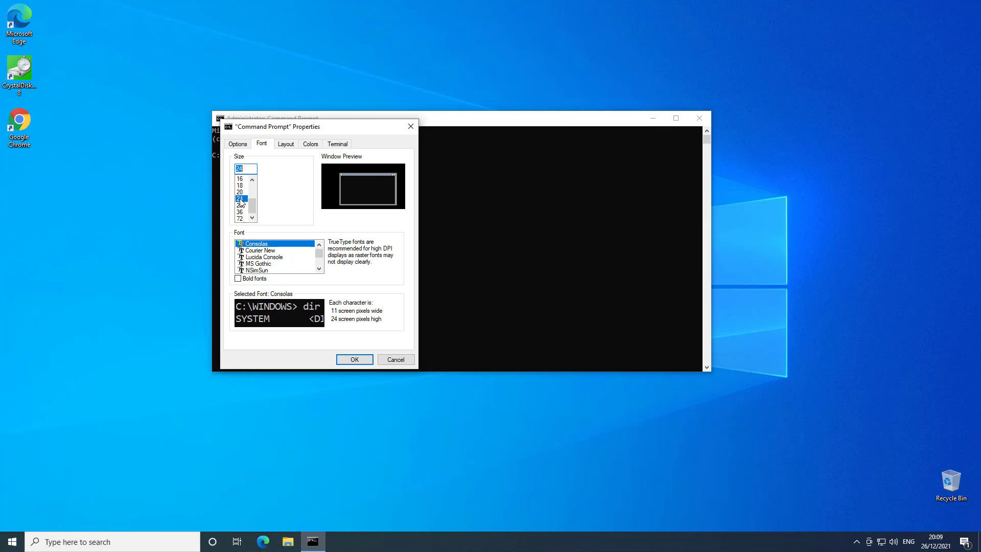
{"action": "left_click", "coordinate": [353, 358]}
{"action": "type", "text": "cd \\"}
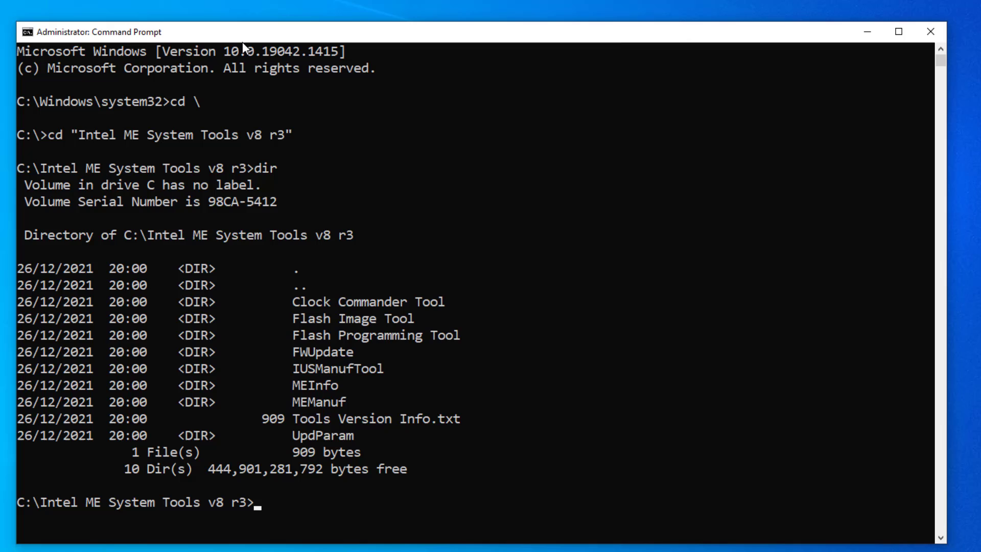
From Flash Programming Tool\Windows64 run fptw64.exe -d backup.bin, which passes and dumps the flash.
{"action": "type", "text": "cd \"Flash Programming Tool\""}
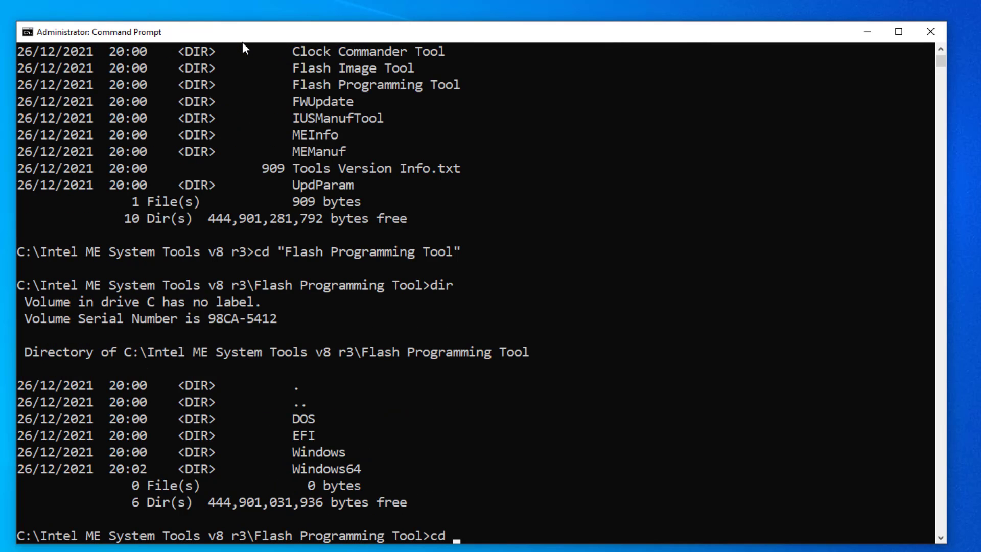
{"action": "type", "text": "Windows64"}
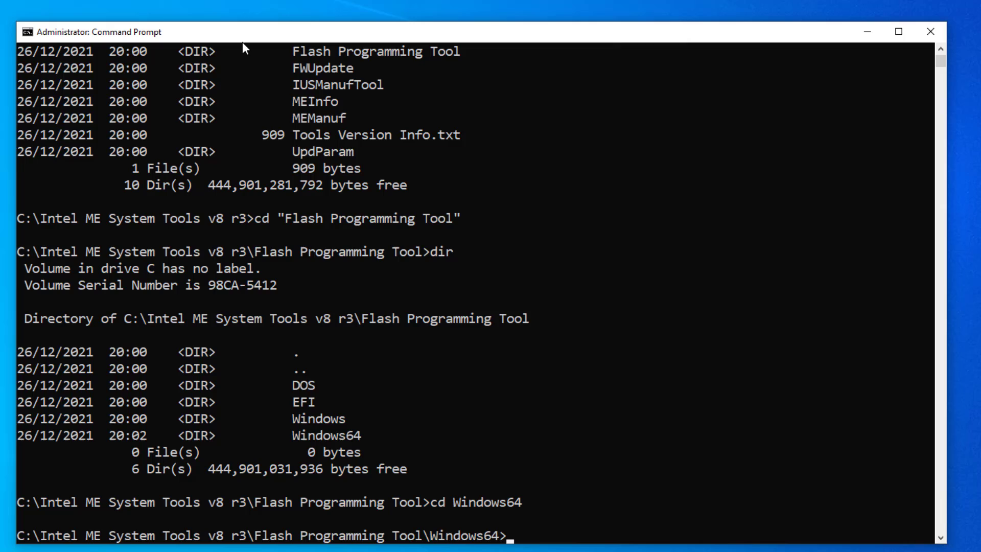
{"action": "type", "text": "fptw64.exe"}
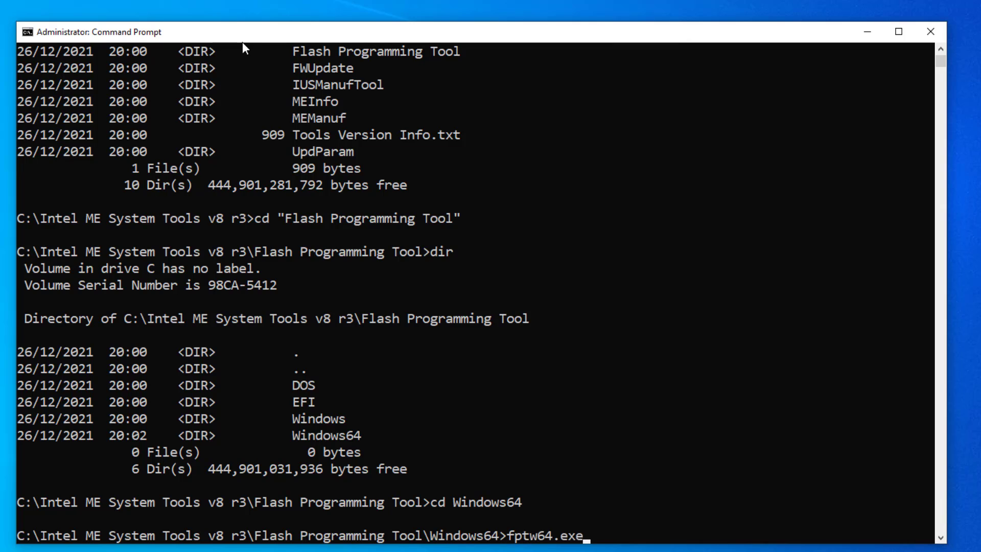
{"action": "type", "text": "-d backup.bin"}
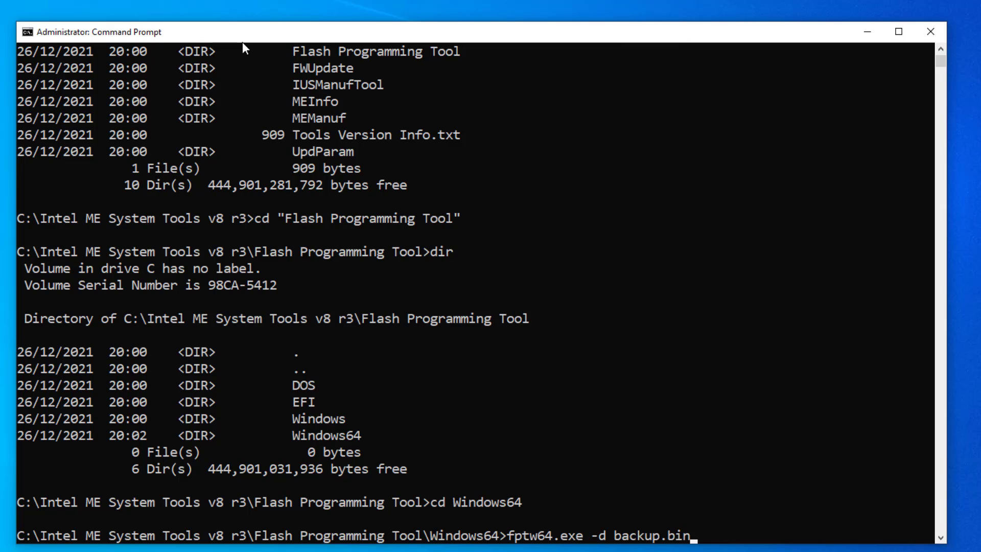
{"action": "key", "text": "enter"}
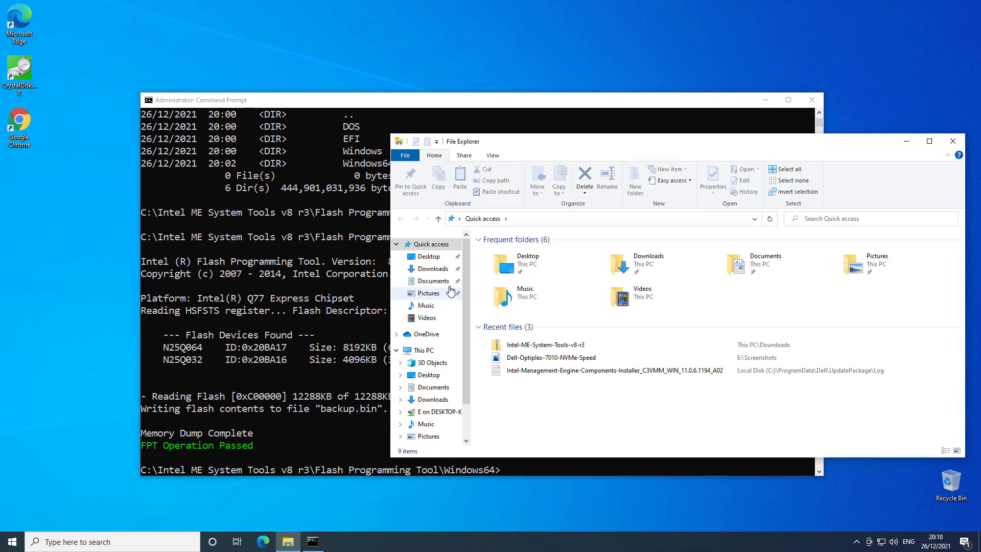
Go to the Downloads folder and launch UEFITool 0.28.0.
{"action": "left_click", "coordinate": [433, 268]}
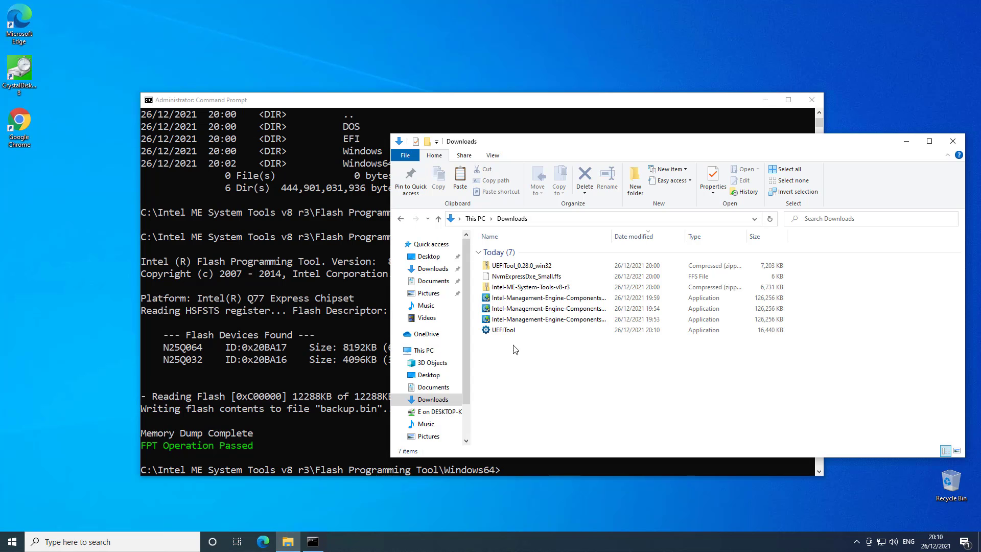
{"action": "double_click", "coordinate": [502, 330]}
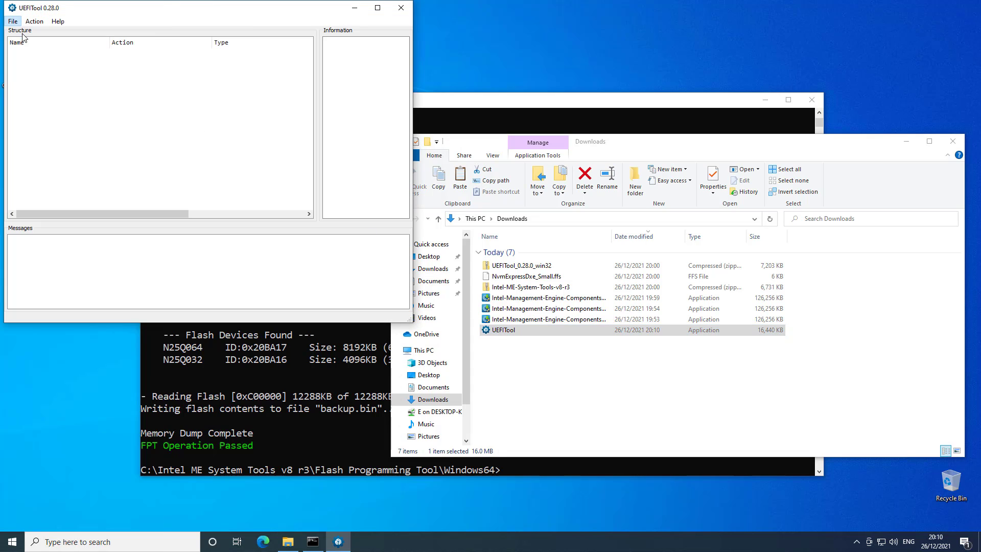
Load backup.bin from C:\Intel ME System Tools v8 r3\Flash Programming Tool\Windows64.
{"action": "left_click", "coordinate": [13, 21]}
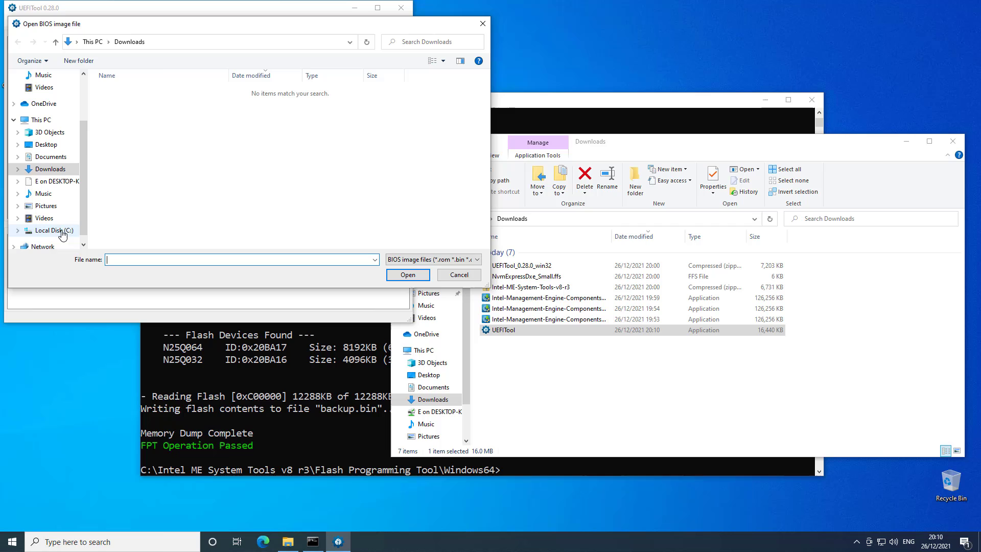
{"action": "left_click", "coordinate": [53, 230]}
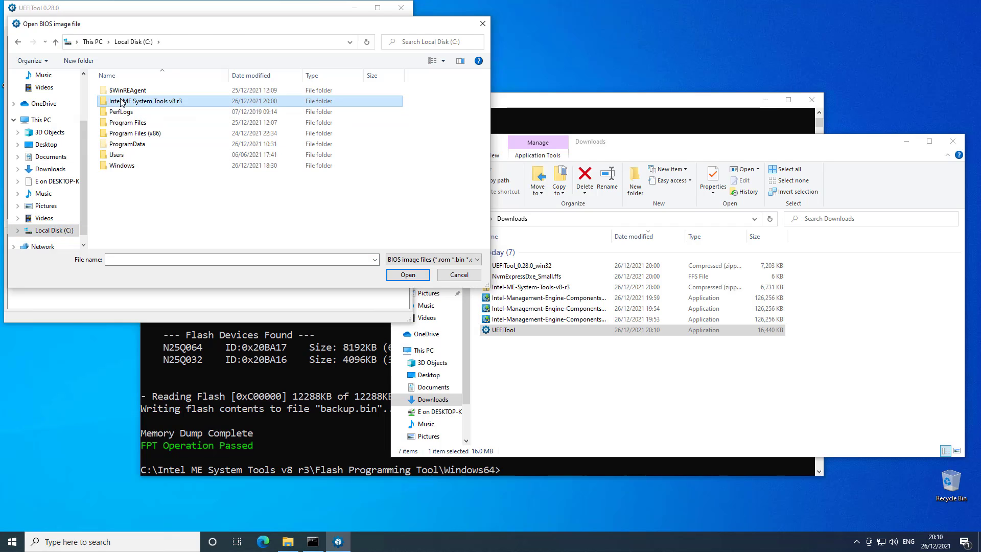
{"action": "double_click", "coordinate": [149, 101]}
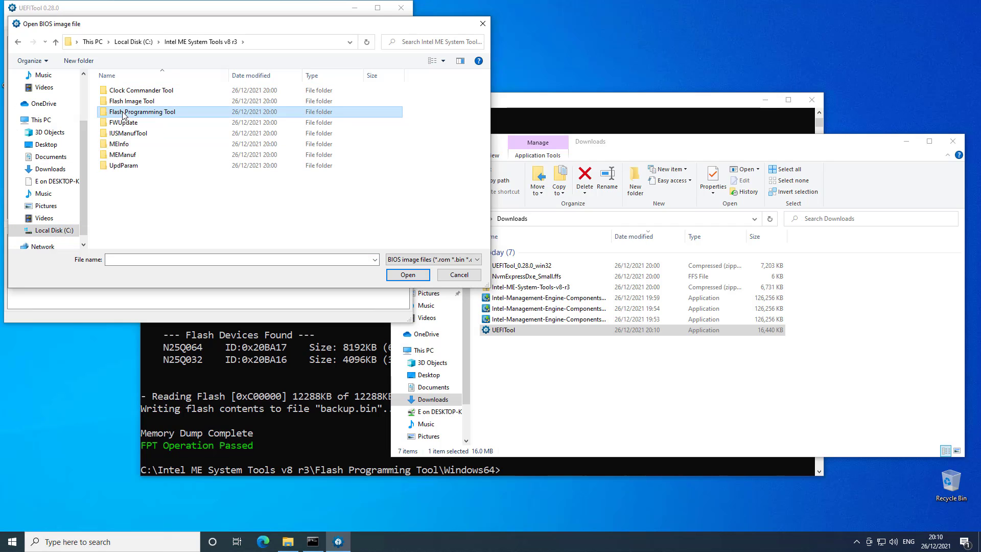
{"action": "left_click", "coordinate": [407, 274]}
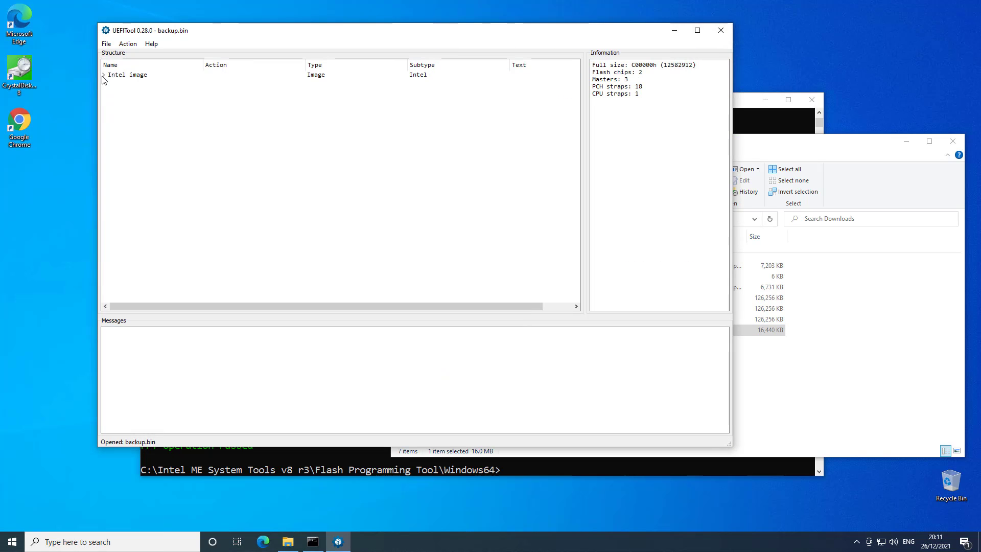
Expand Intel image > BIOS region > fourth volume > FV_MAIN_NESTED down to the NvmExpressDxe_Small driver entry.
{"action": "left_click", "coordinate": [105, 74]}
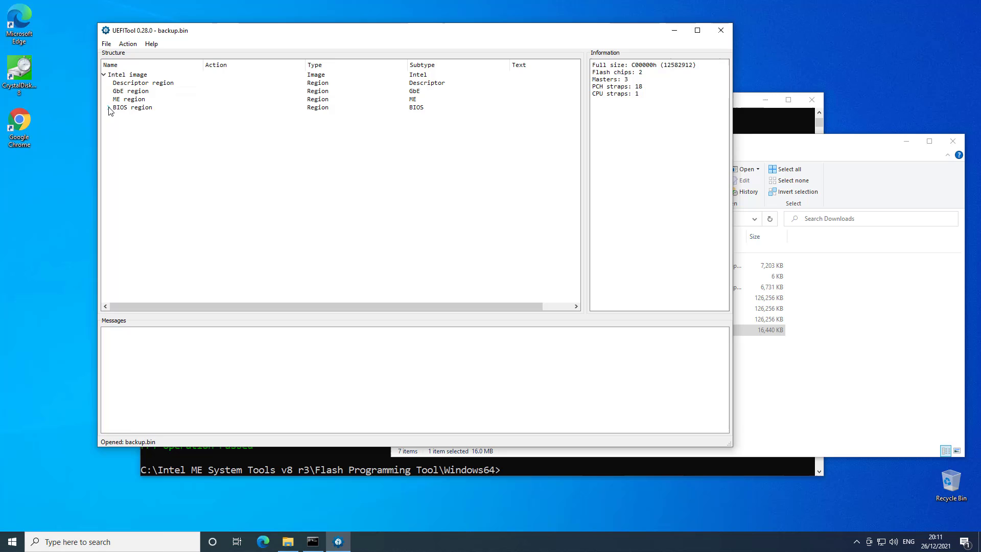
{"action": "left_click", "coordinate": [109, 108]}
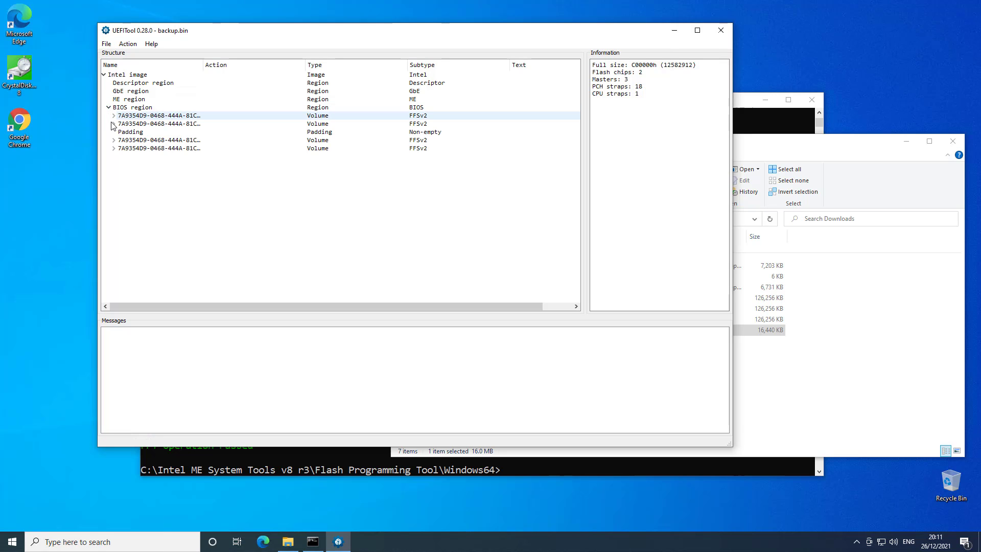
{"action": "left_click", "coordinate": [113, 140]}
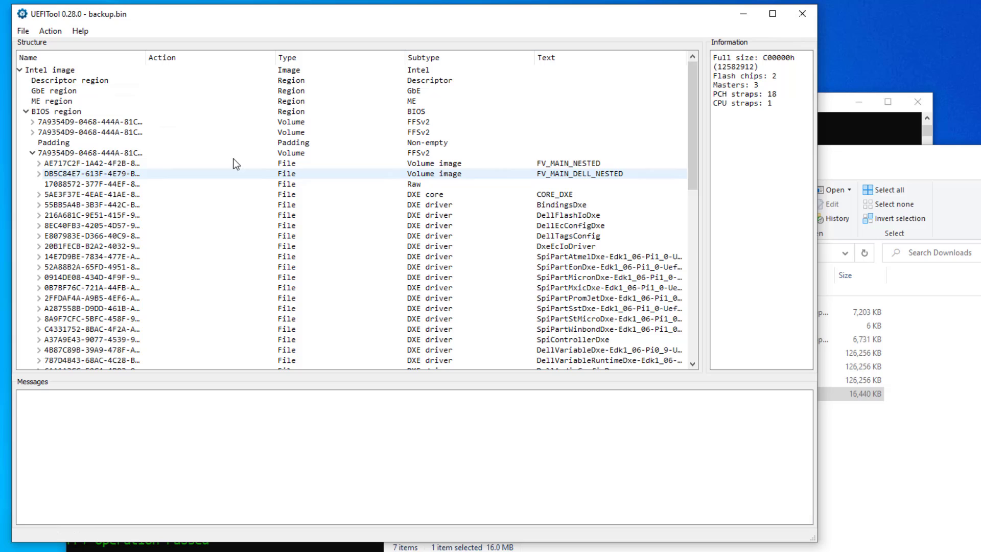
{"action": "left_click", "coordinate": [38, 163]}
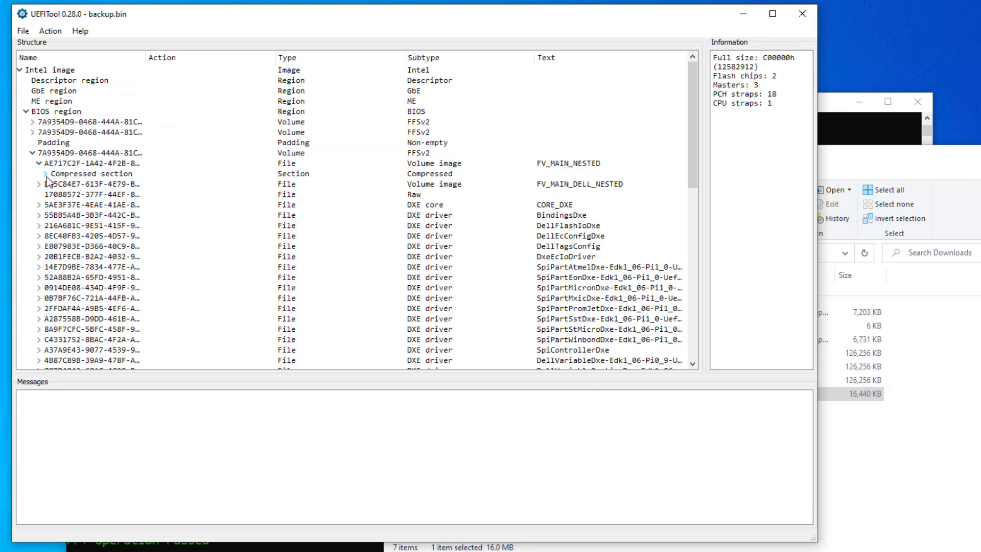
{"action": "left_click", "coordinate": [46, 173]}
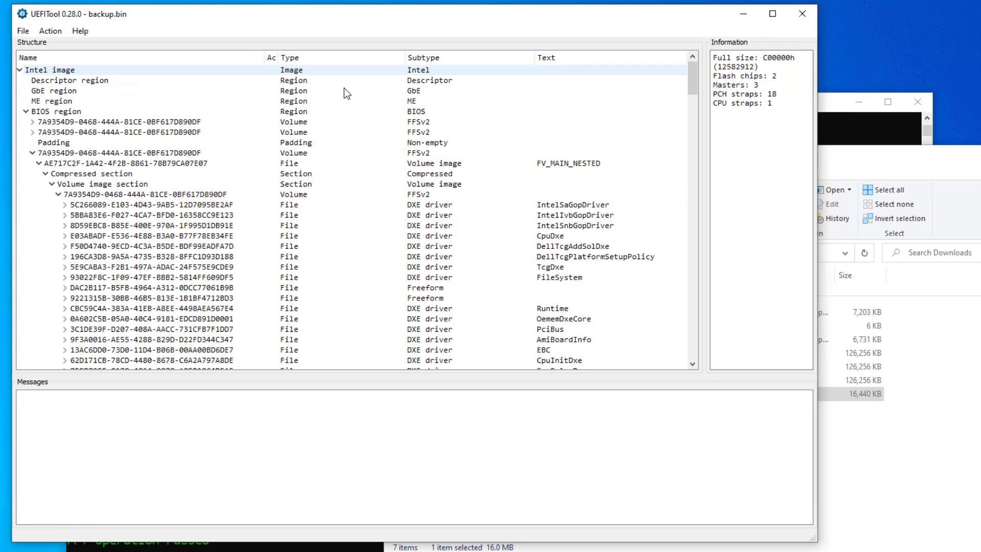
{"action": "scroll", "scroll_direction": "down", "scroll_amount": 3}
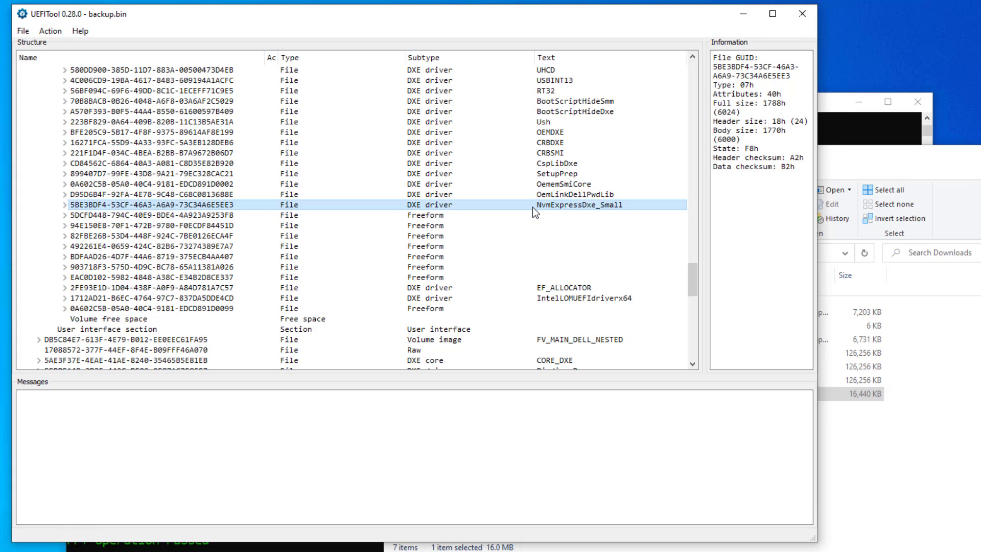
{"action": "mouse_move", "coordinate": [321, 210]}
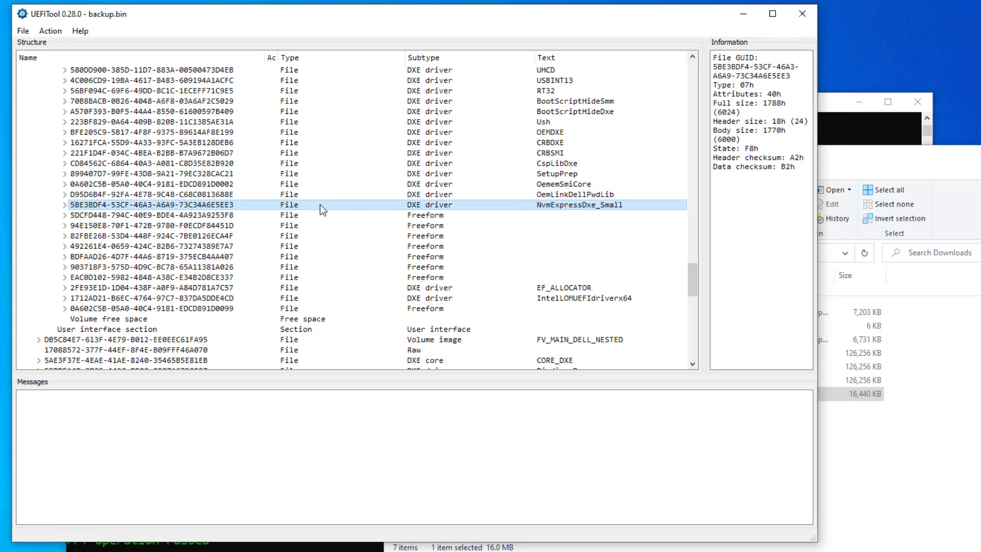
Reopen the unmodified backup.bin image.
{"action": "right_click", "coordinate": [321, 208]}
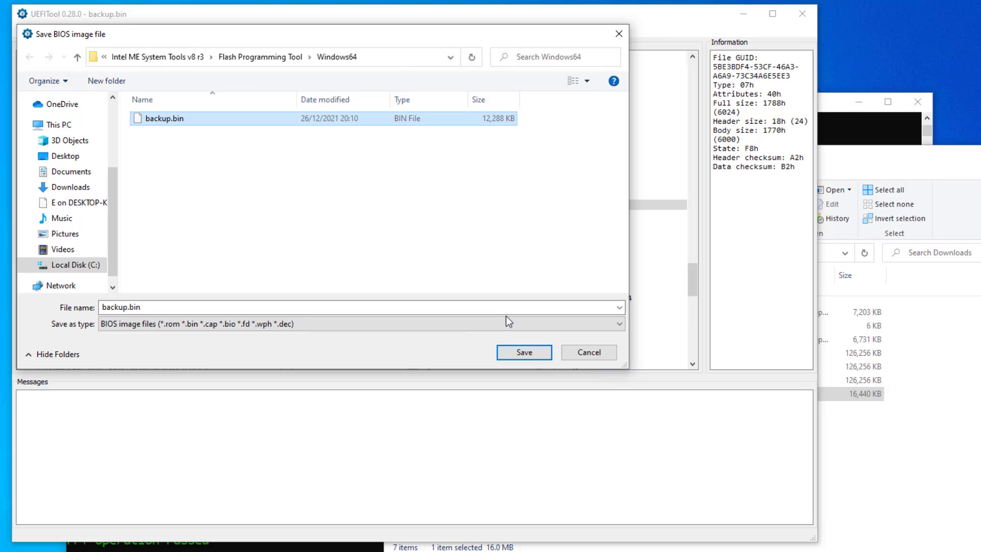
{"action": "left_click", "coordinate": [523, 352]}
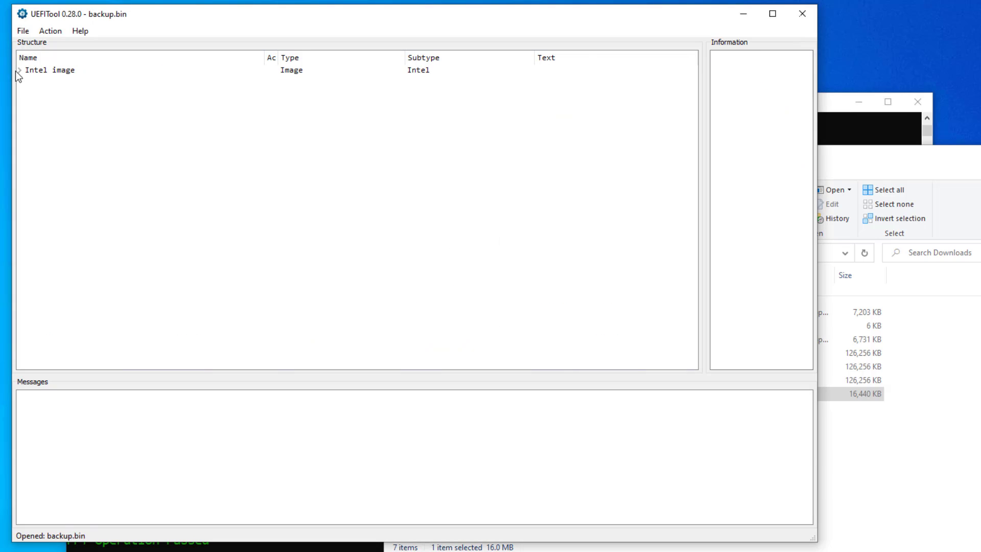
Re-expand Intel image, fourth volume and FV_MAIN_NESTED sections down to OemLinkDellPwdLib.
{"action": "left_click", "coordinate": [18, 70]}
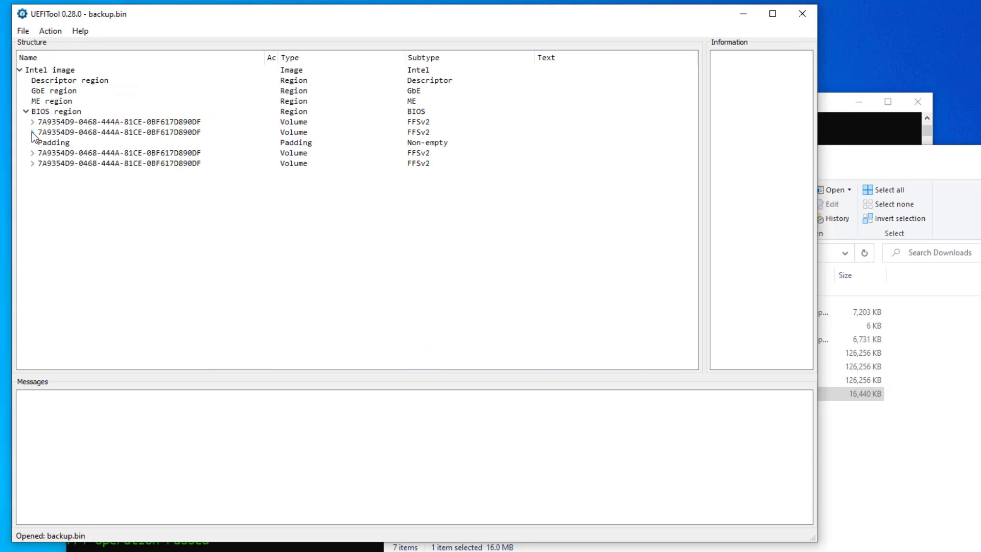
{"action": "left_click", "coordinate": [32, 154]}
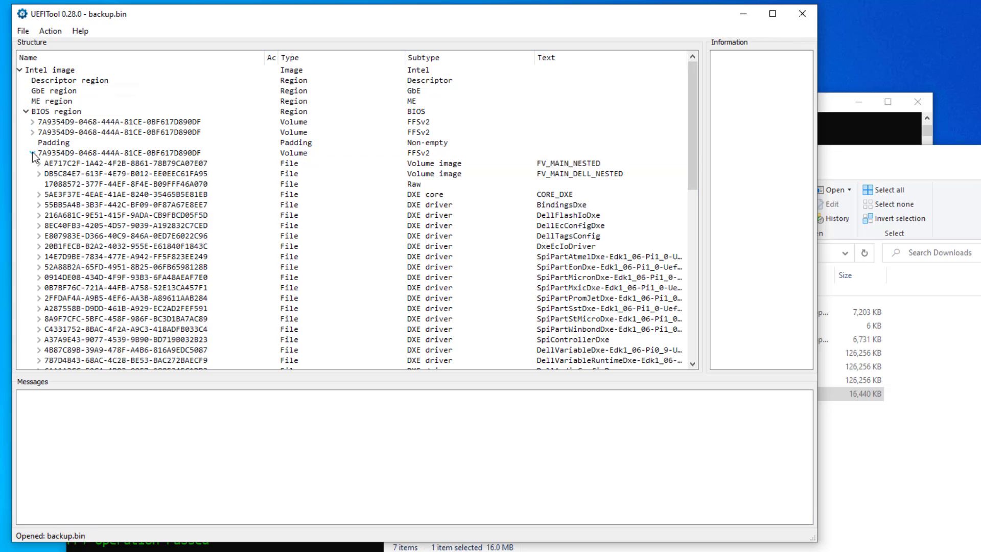
{"action": "left_click", "coordinate": [37, 164]}
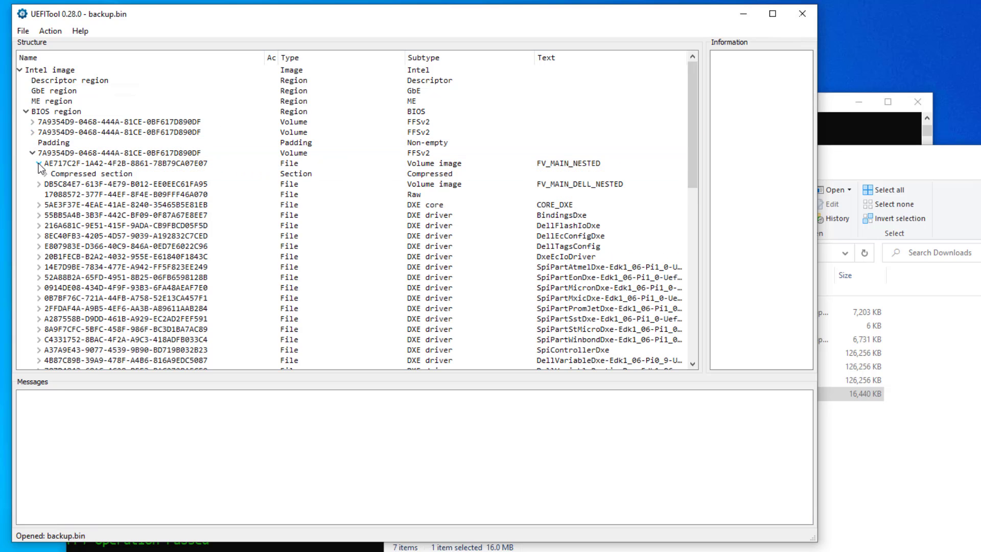
{"action": "left_click", "coordinate": [46, 174]}
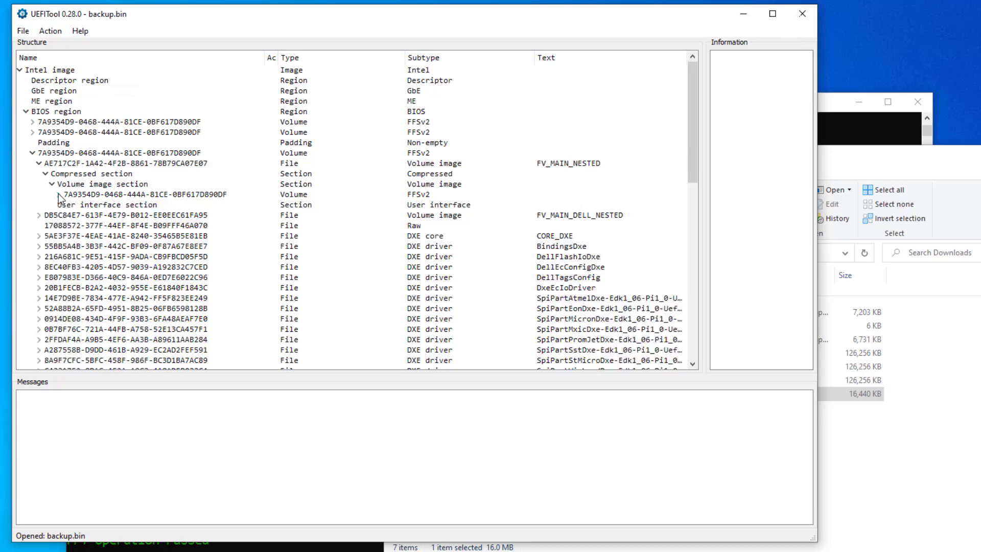
{"action": "scroll", "scroll_direction": "down", "scroll_amount": 3}
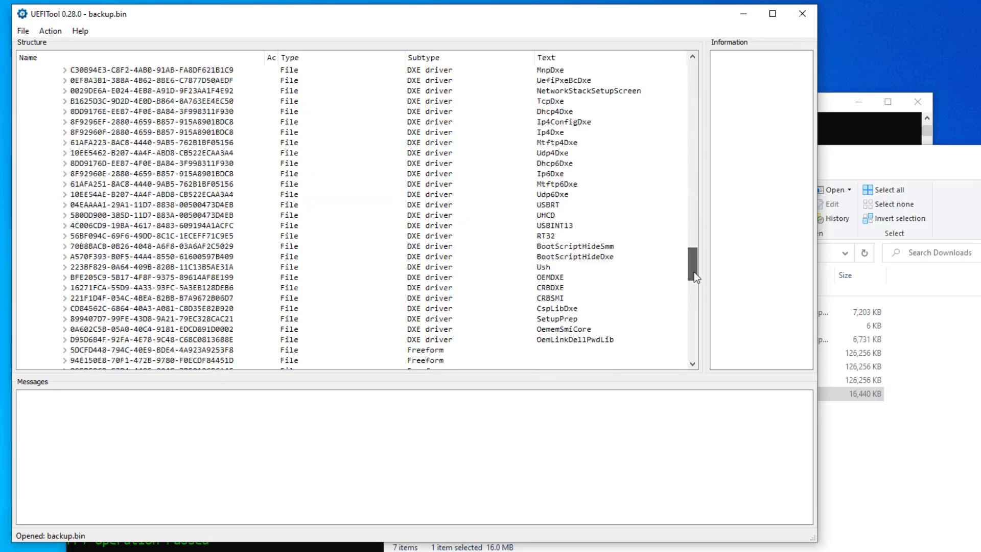
{"action": "scroll", "scroll_direction": "down", "scroll_amount": 3}
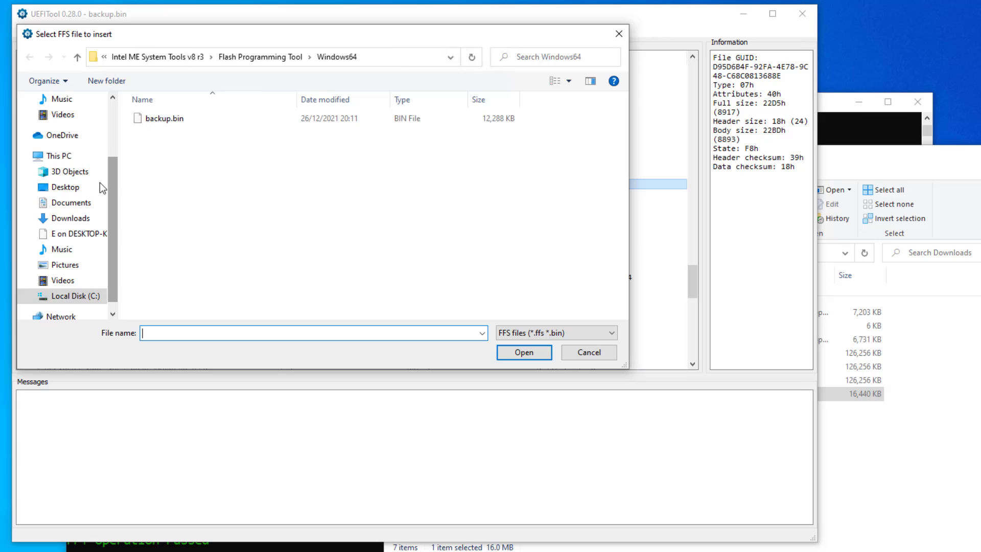
Insert NvmExpressDxe_Small.ffs from Downloads after OemLinkDellPwdLib and select the new entry.
{"action": "left_click", "coordinate": [71, 217]}
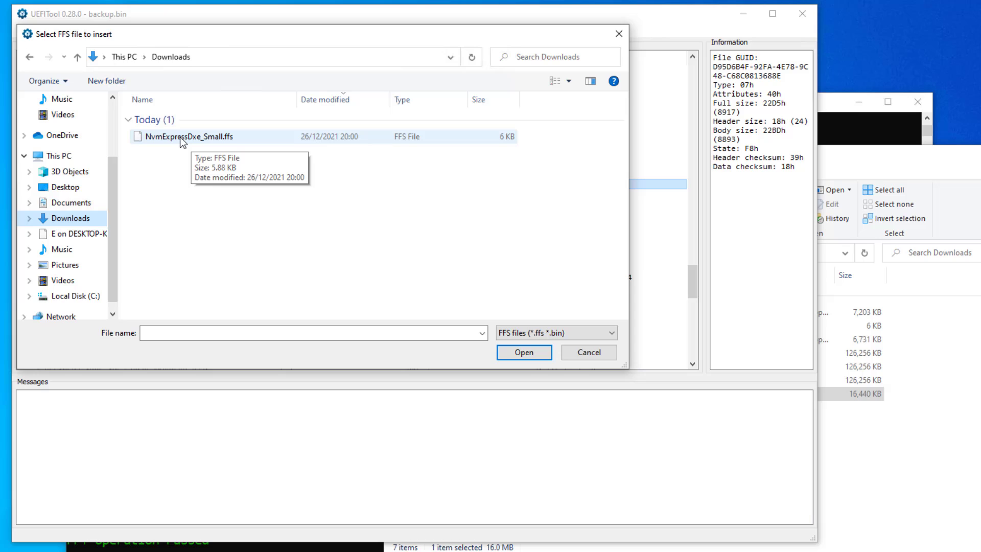
{"action": "left_click", "coordinate": [523, 353]}
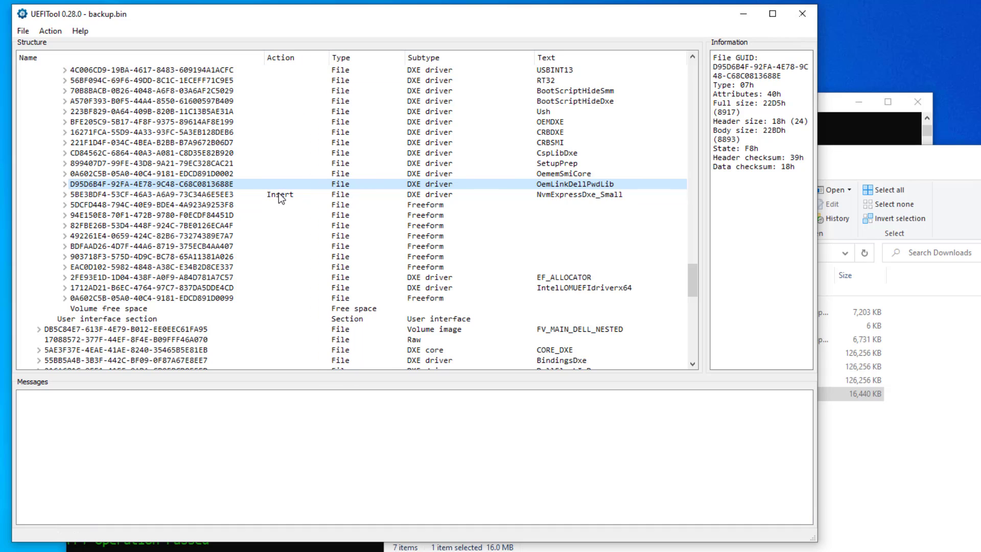
{"action": "left_click", "coordinate": [281, 195]}
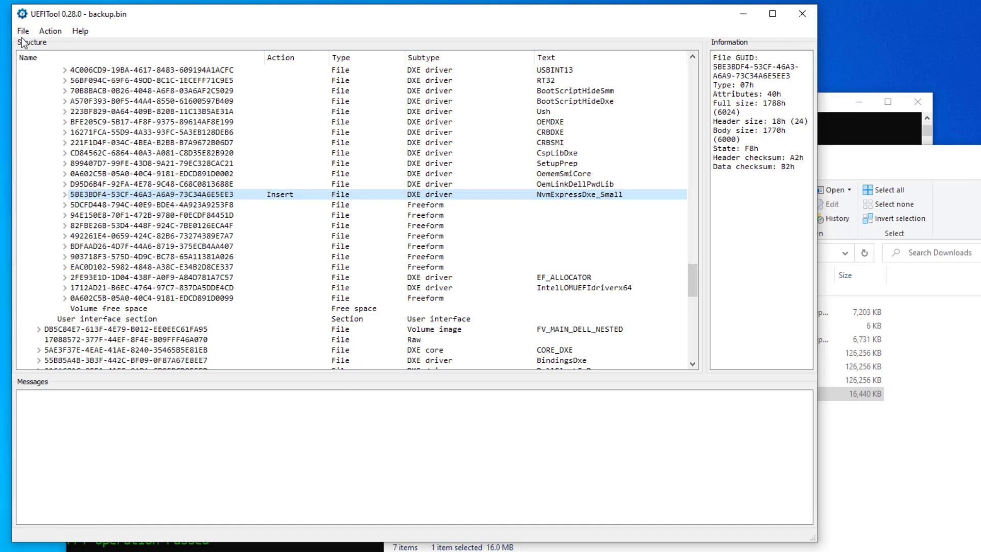
Save the patched image as nvme.bin in the Windows64 folder.
{"action": "left_click", "coordinate": [22, 30]}
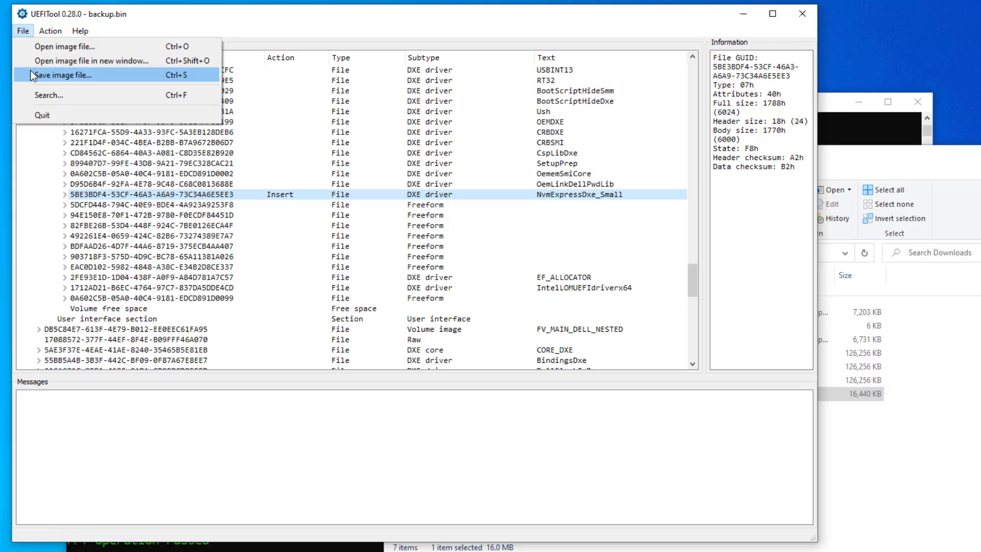
{"action": "left_click", "coordinate": [61, 75]}
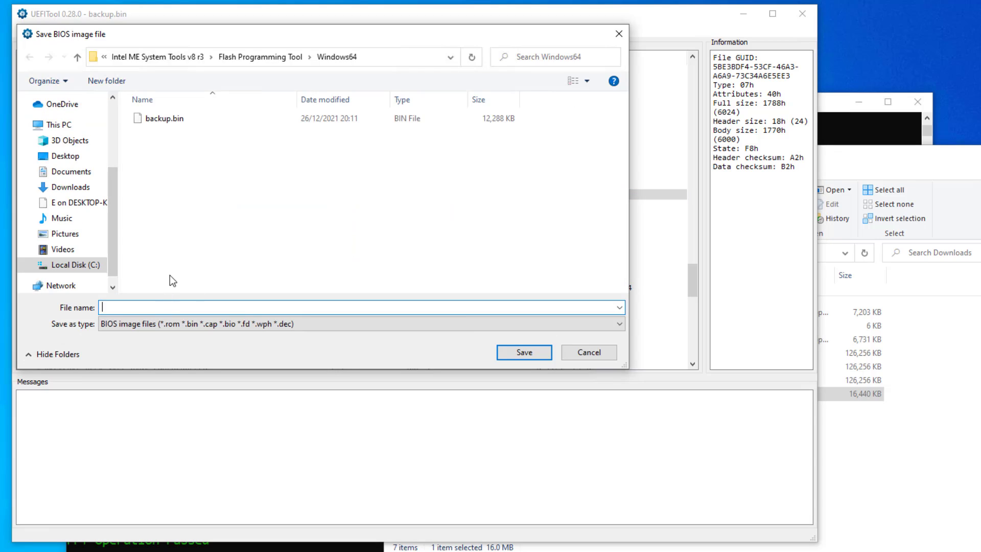
{"action": "type", "text": "nvme"}
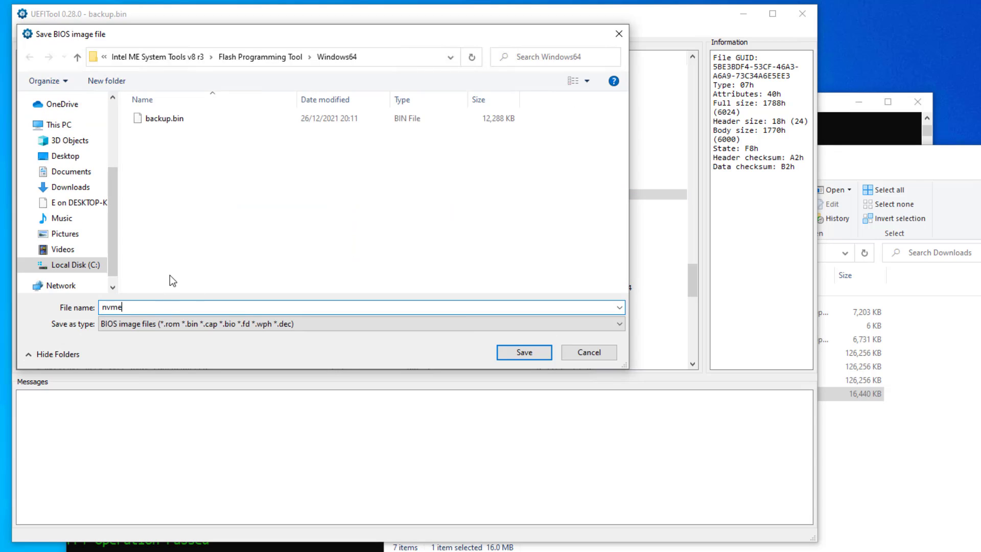
{"action": "type", "text": ".bin"}
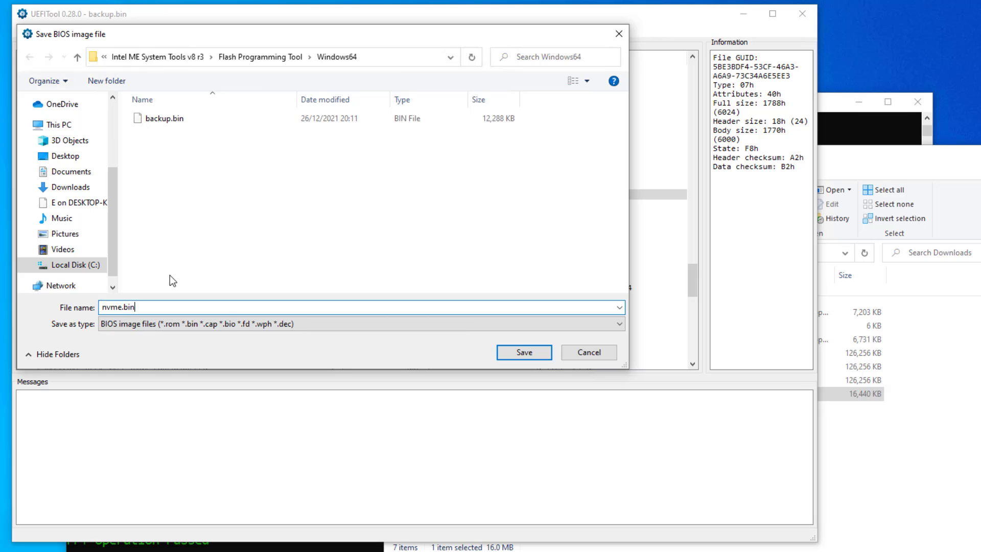
{"action": "left_click", "coordinate": [523, 352]}
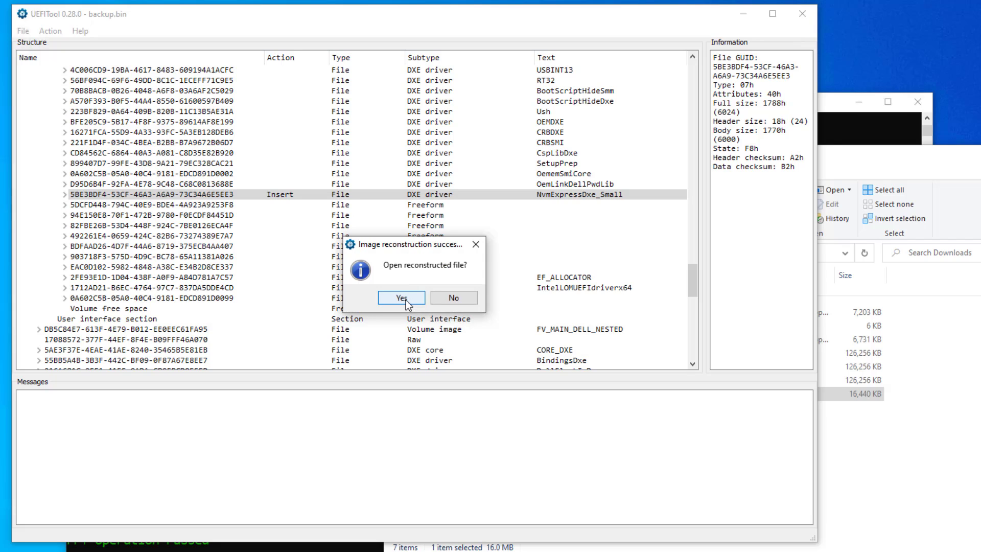
Open the reconstructed nvme.bin and expand Intel image, fourth volume and FV_MAIN_NESTED.
{"action": "left_click", "coordinate": [400, 297]}
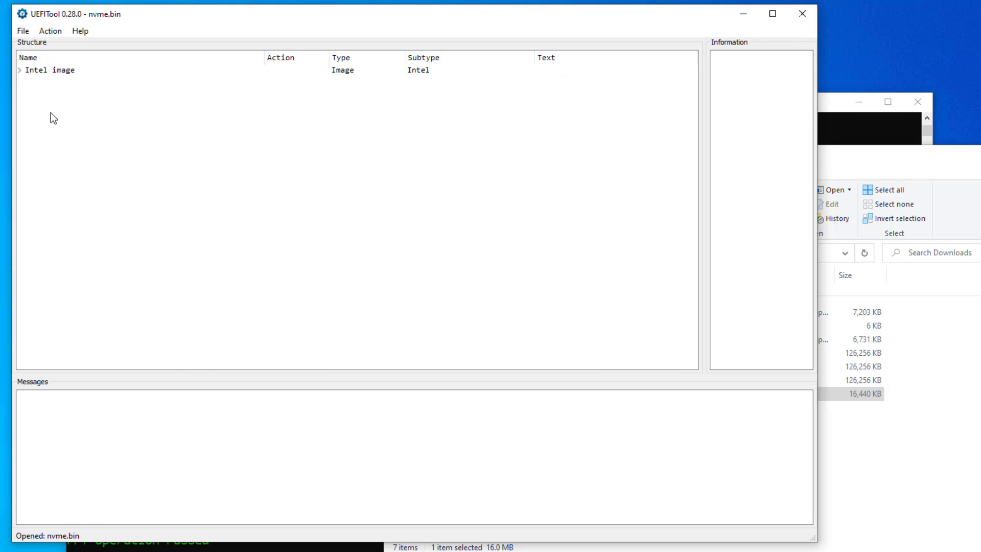
{"action": "left_click", "coordinate": [20, 69]}
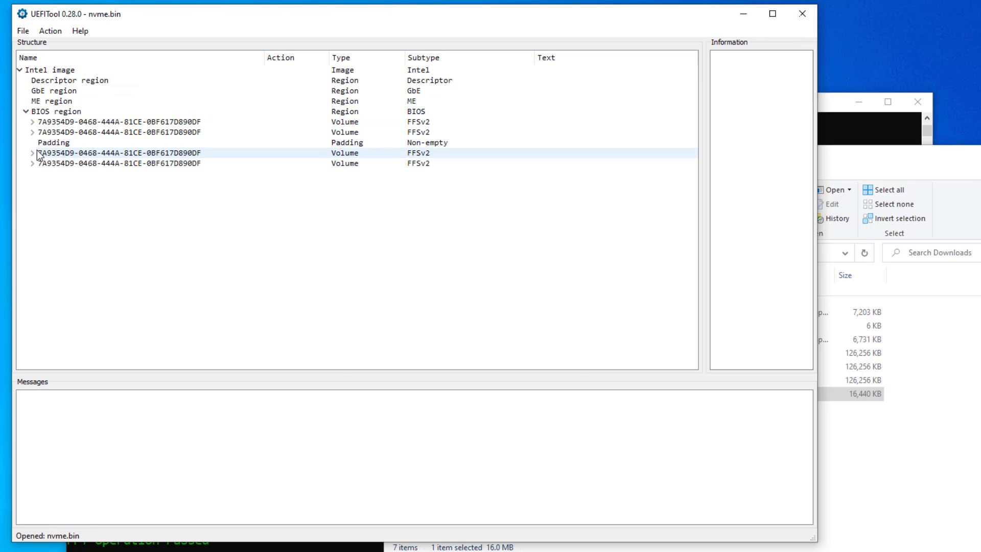
{"action": "left_click", "coordinate": [30, 152]}
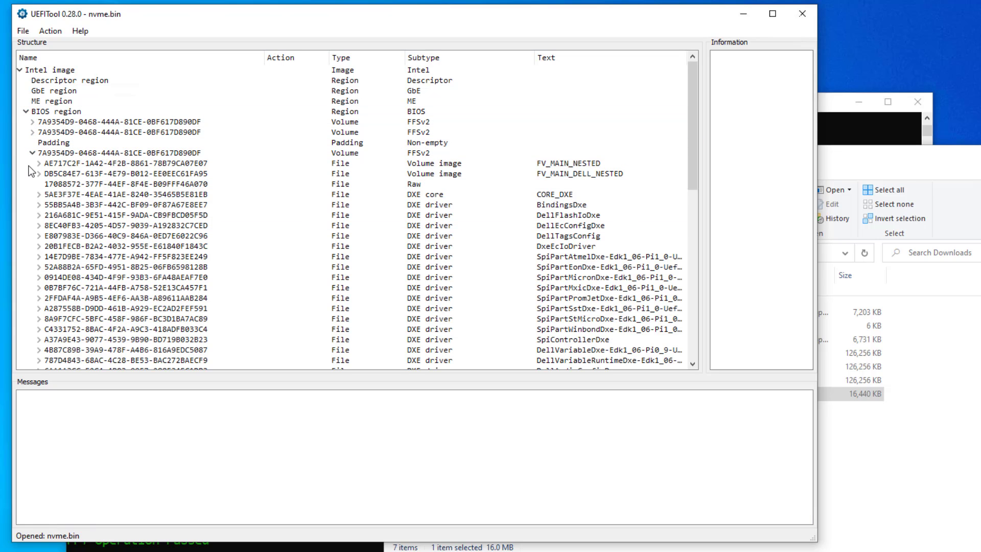
{"action": "left_click", "coordinate": [38, 163]}
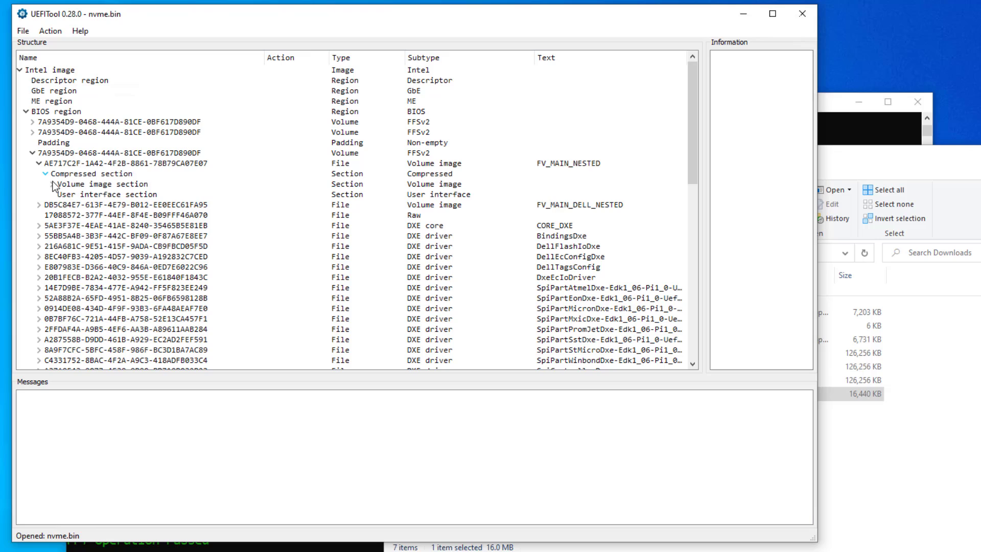
Expand the nested volume image section and confirm NvmExpressDxe_Small is present.
{"action": "left_click", "coordinate": [109, 194]}
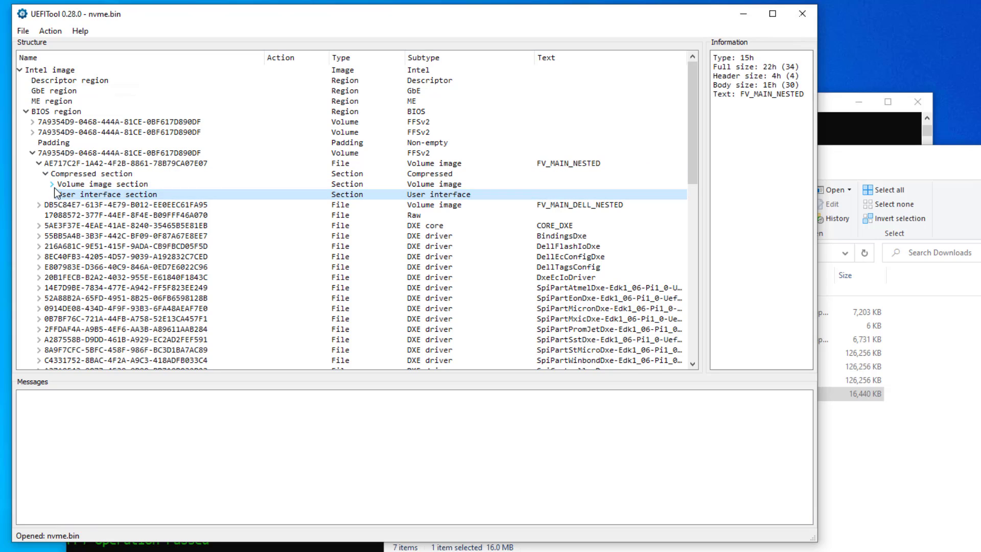
{"action": "left_click", "coordinate": [52, 183]}
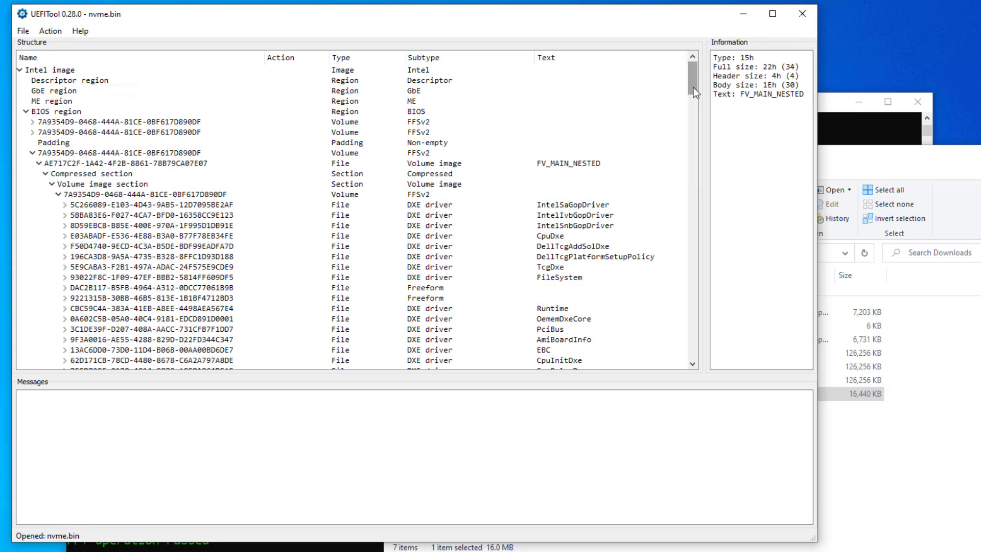
{"action": "scroll", "scroll_direction": "down", "scroll_amount": 3}
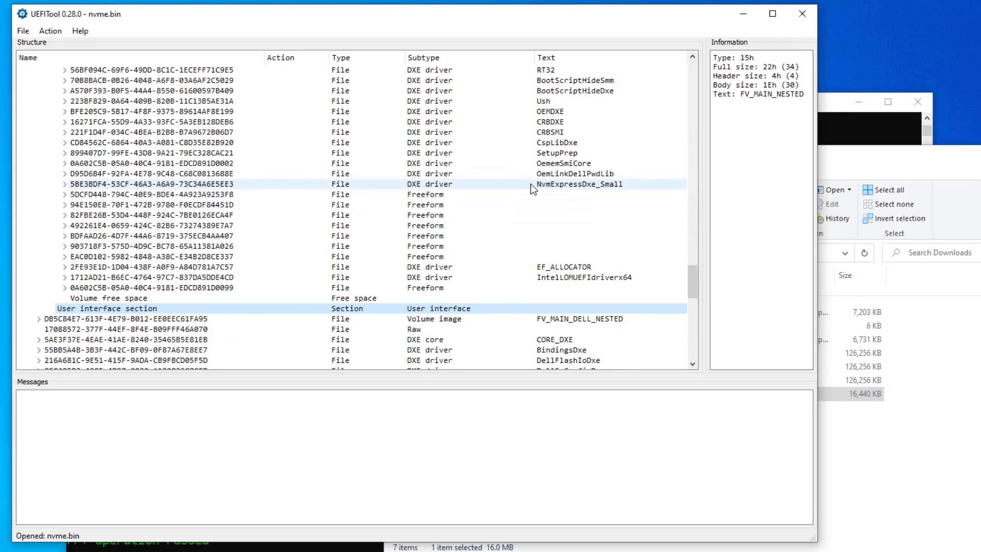
{"action": "left_click", "coordinate": [578, 184]}
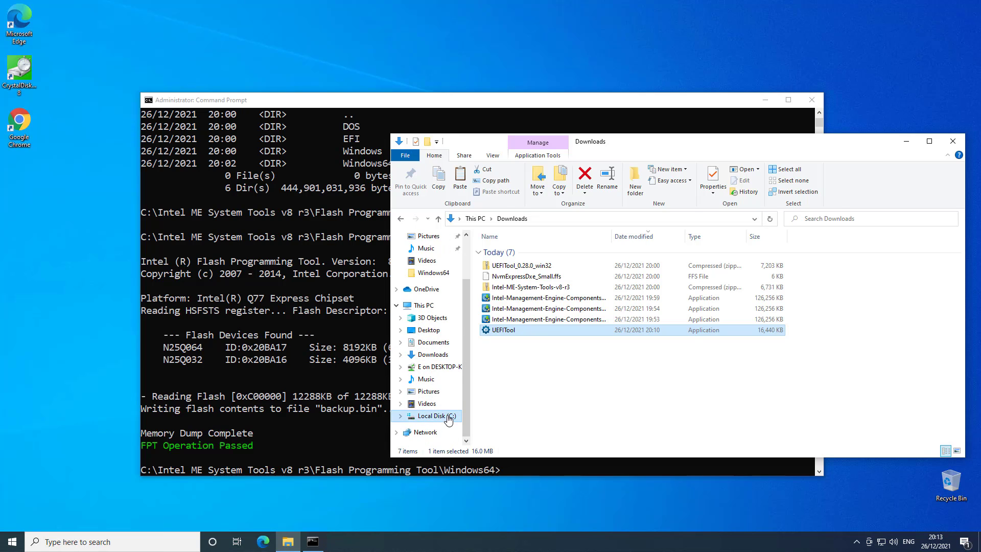
Browse to C:\Intel ME System Tools v8 r3\Flash Programming Tool\Windows64 and check backup.bin and nvme.bin.
{"action": "left_click", "coordinate": [433, 415]}
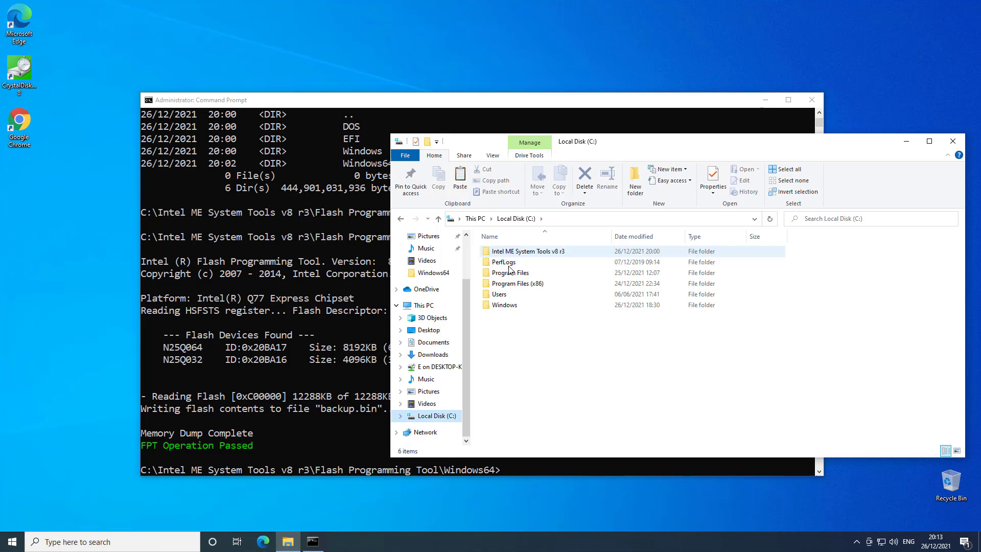
{"action": "double_click", "coordinate": [527, 252]}
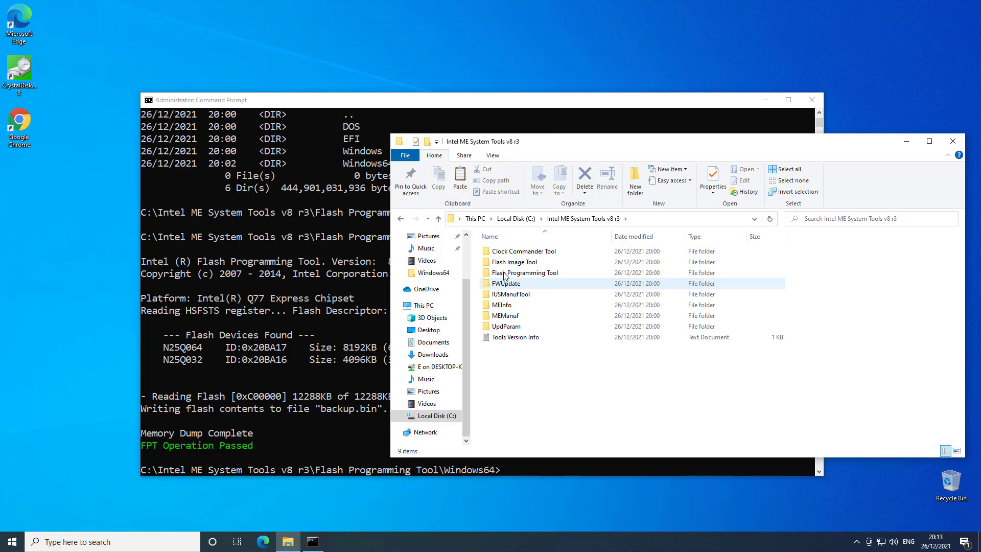
{"action": "double_click", "coordinate": [524, 272]}
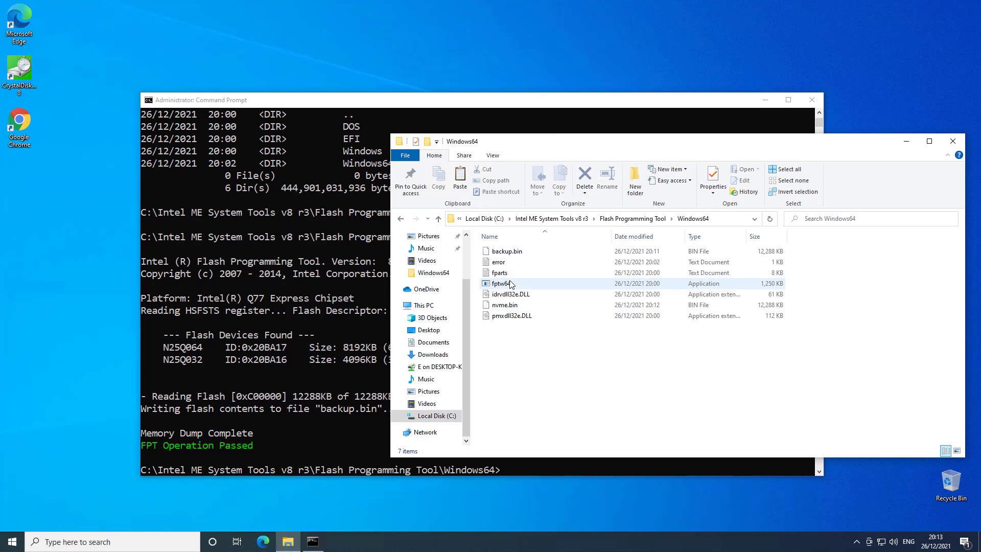
{"action": "left_click", "coordinate": [507, 251]}
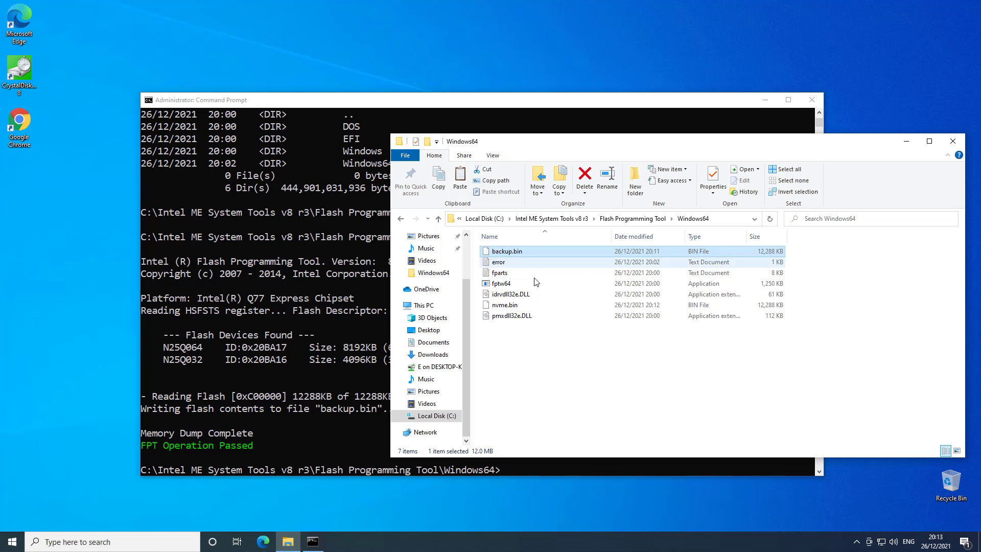
{"action": "left_click", "coordinate": [504, 304]}
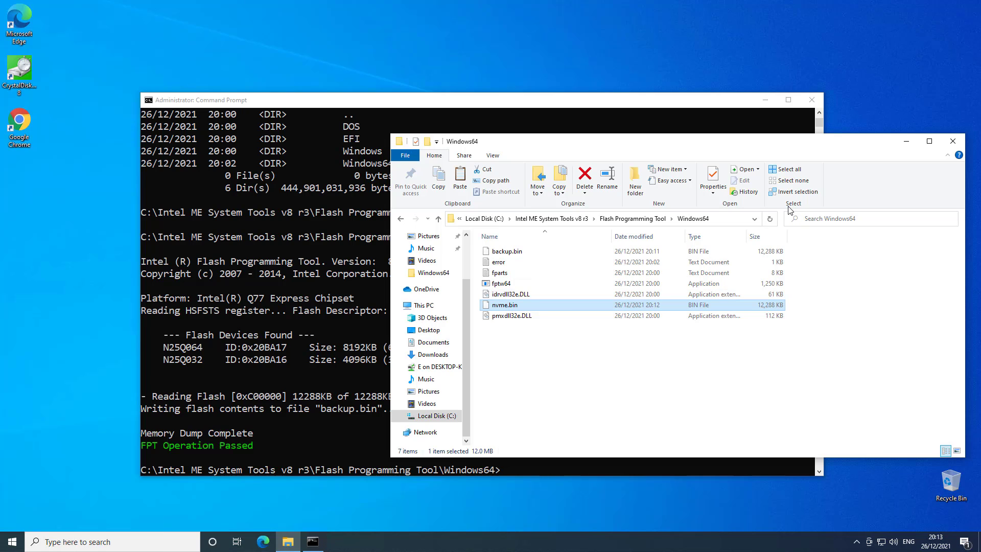
{"action": "mouse_move", "coordinate": [782, 210]}
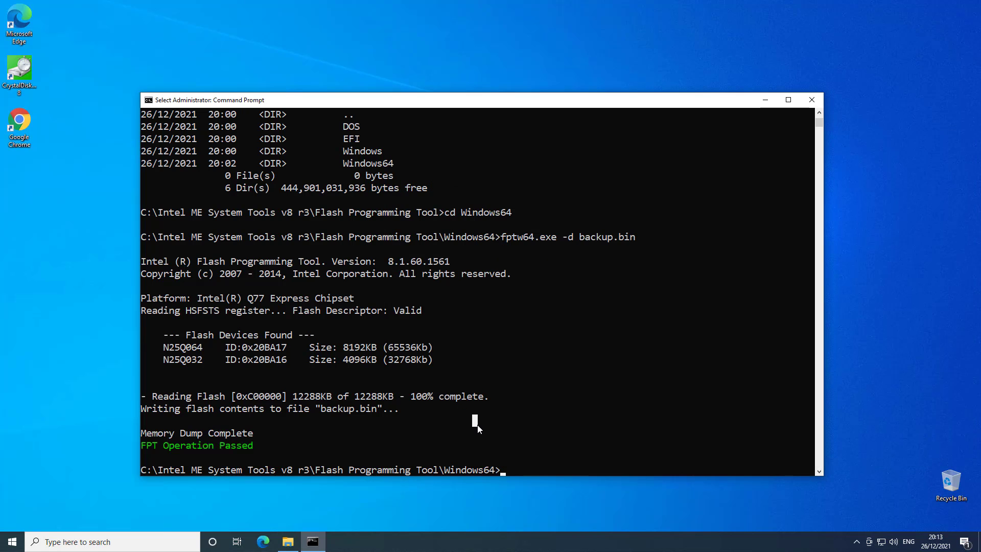
Run fptw64.exe -bios -f nvme.bin to flash the BIOS region until FPT Operation Passed.
{"action": "type", "text": "fp"}
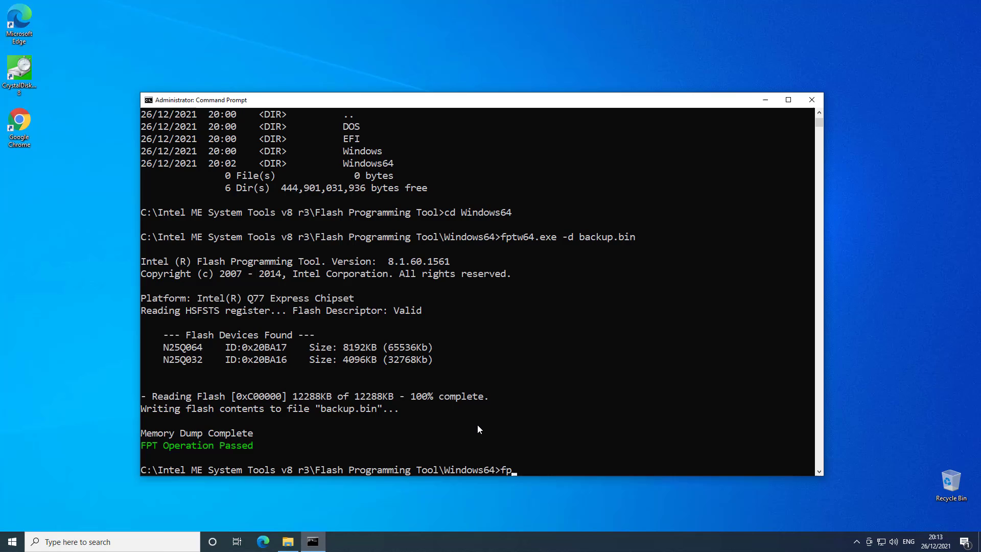
{"action": "left_click", "coordinate": [787, 99]}
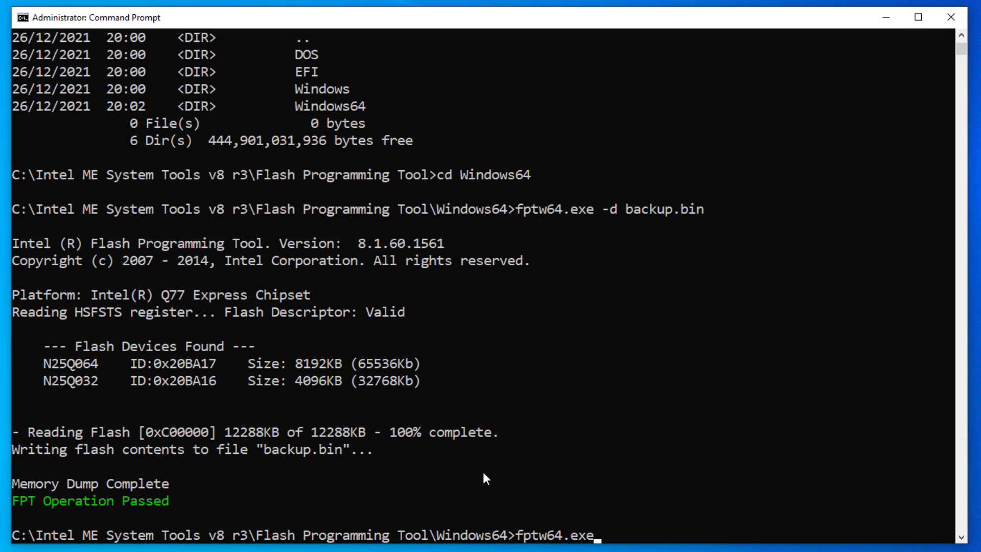
{"action": "type", "text": "-bios"}
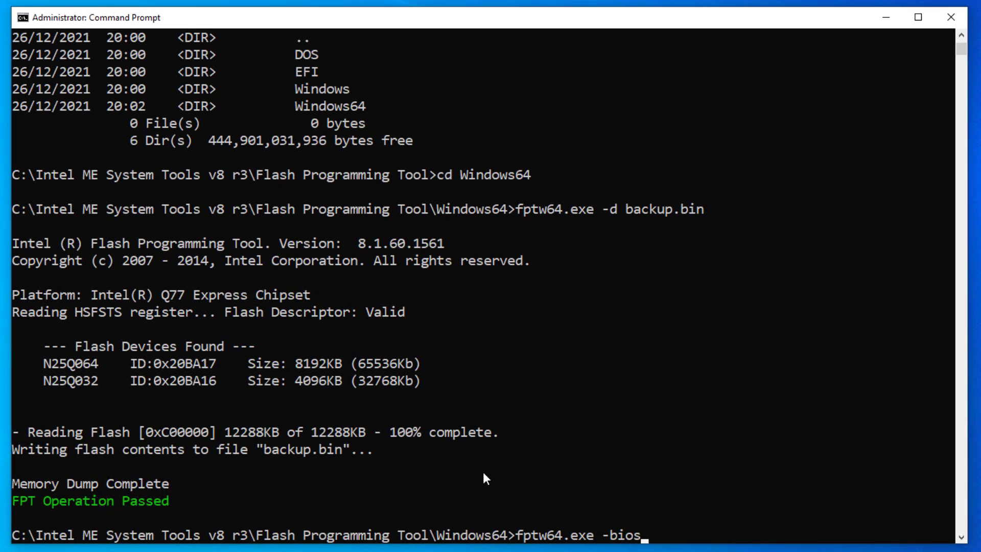
{"action": "type", "text": "-f"}
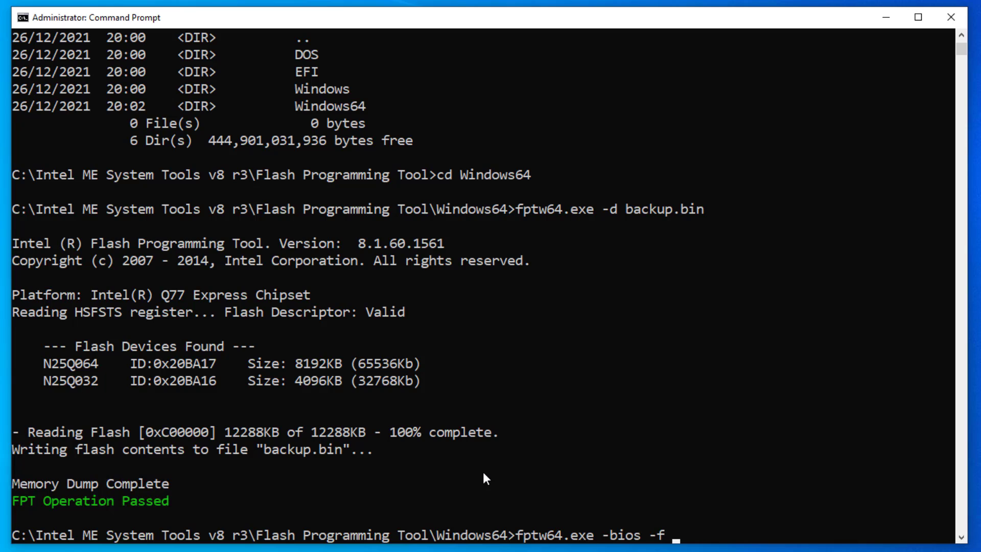
{"action": "type", "text": "nvme,."}
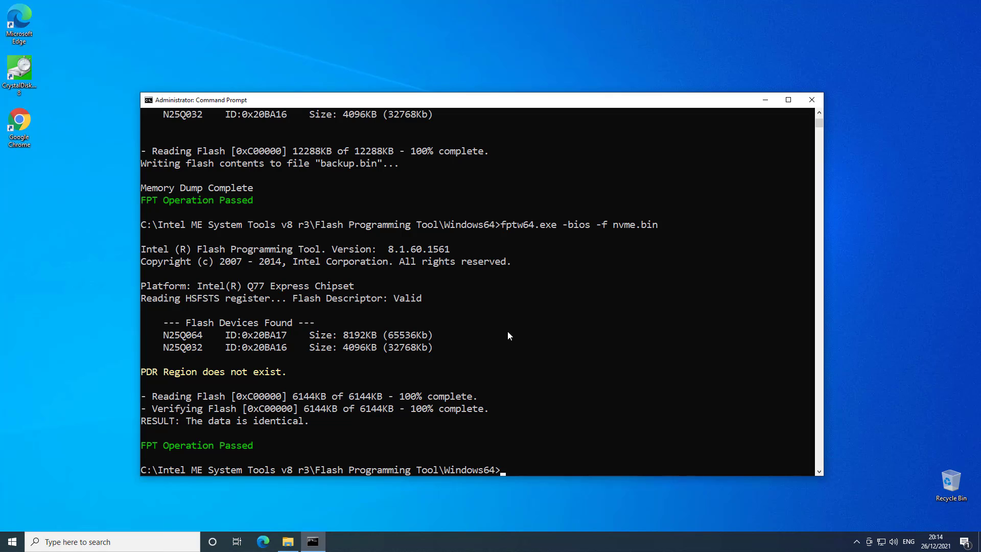
{"action": "mouse_move", "coordinate": [826, 163]}
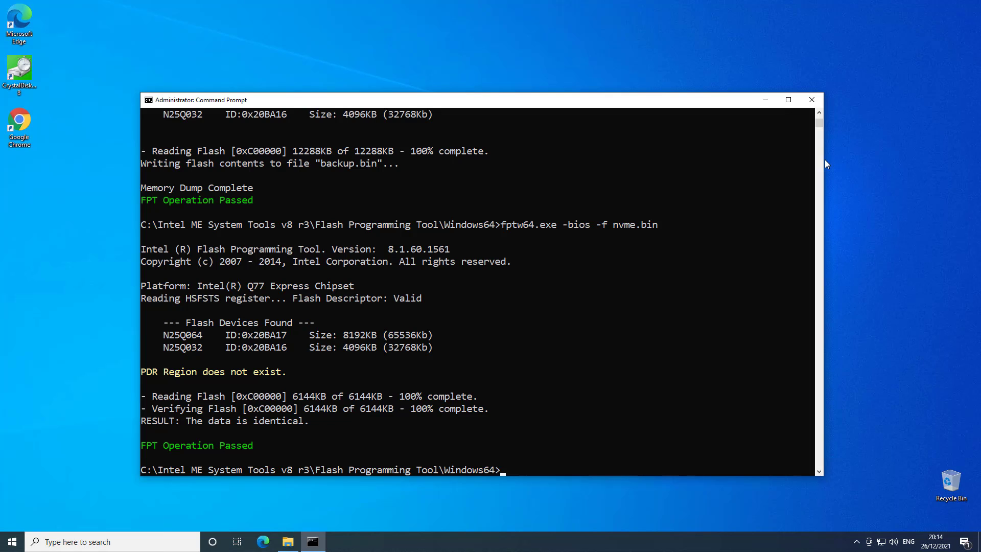
Launch CrystalDiskMark with admin rights and start All benchmarks on drive C:.
{"action": "left_click", "coordinate": [811, 99]}
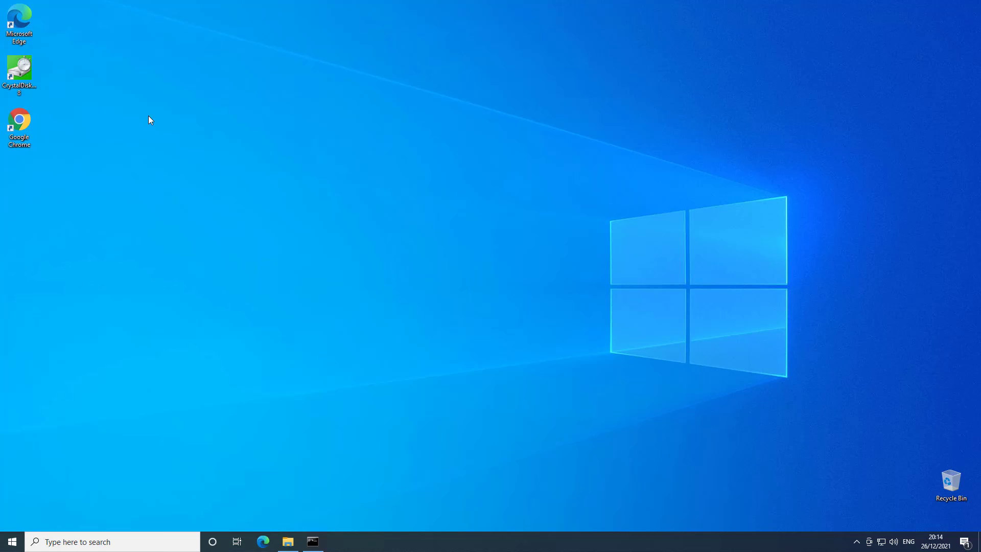
{"action": "left_click", "coordinate": [19, 71]}
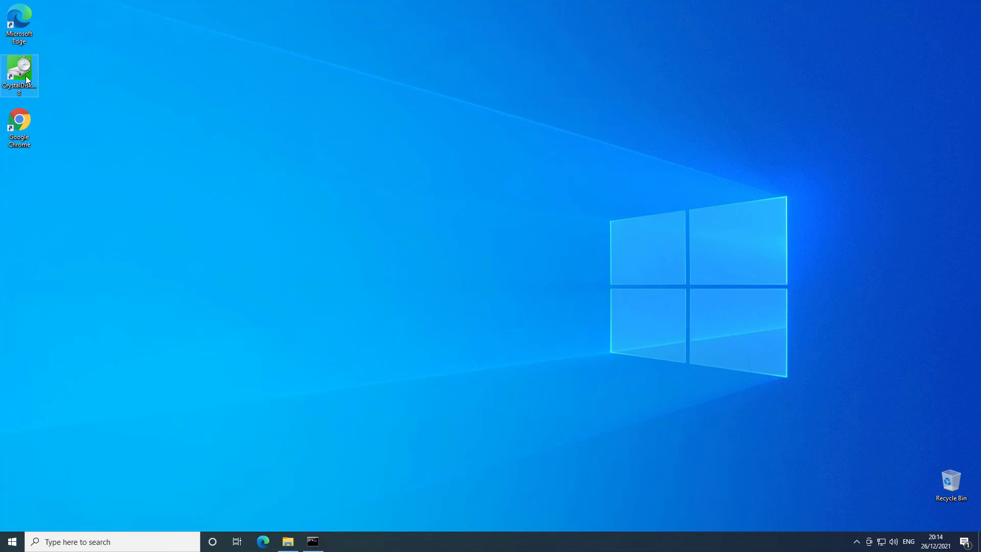
{"action": "double_click", "coordinate": [20, 72]}
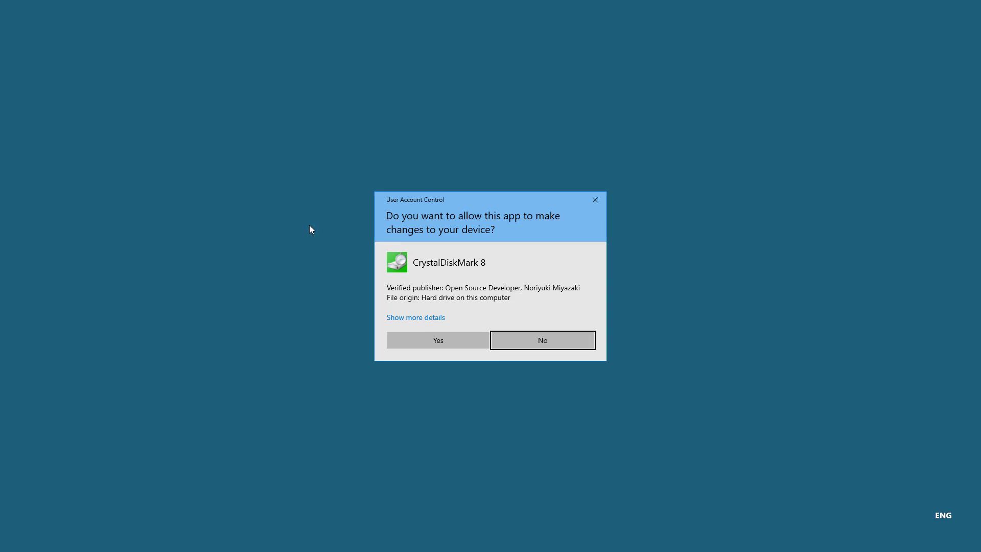
{"action": "left_click", "coordinate": [437, 339]}
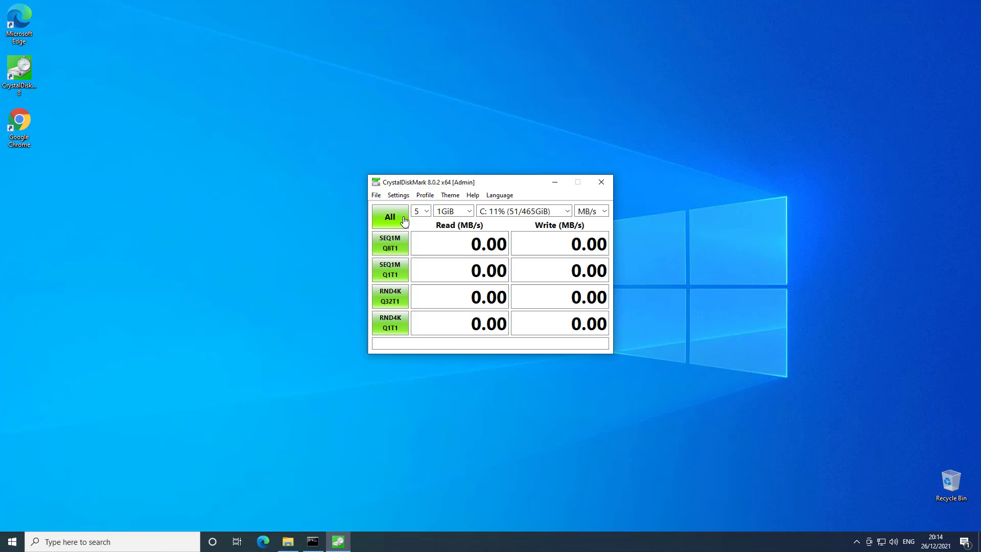
{"action": "left_click", "coordinate": [389, 216]}
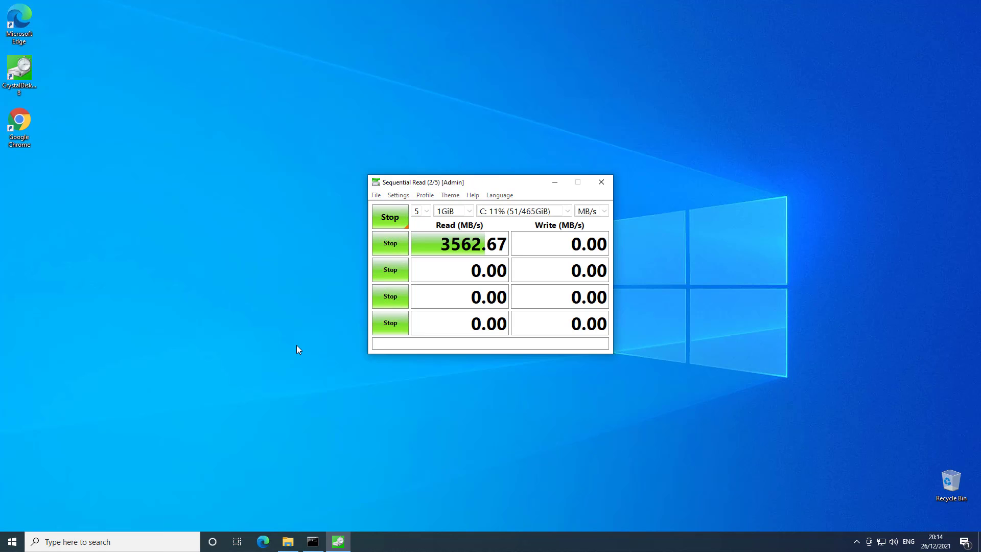